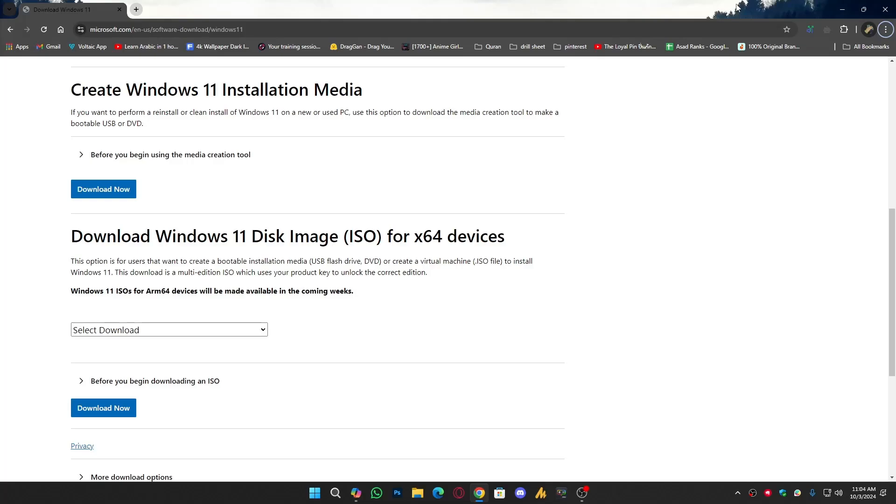
# Check the current Windows version with winver and locate the release version on the download page
pyautogui.write('wiver')
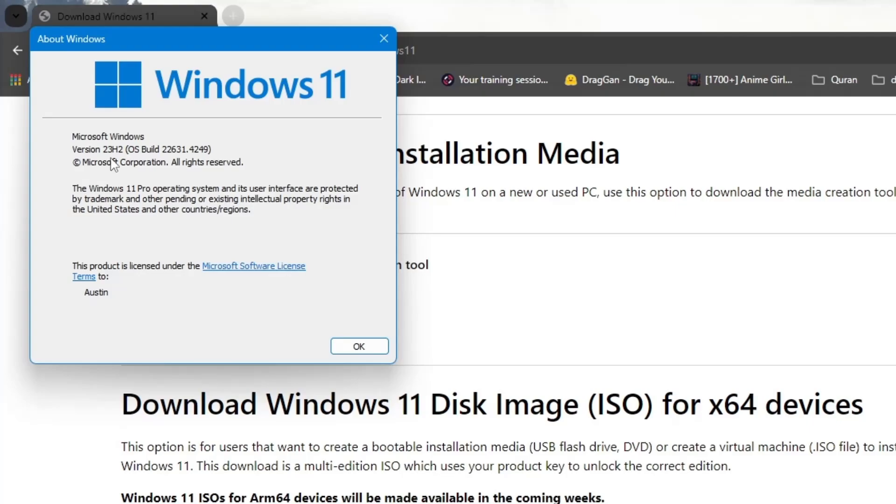
pyautogui.moveTo(164, 189)
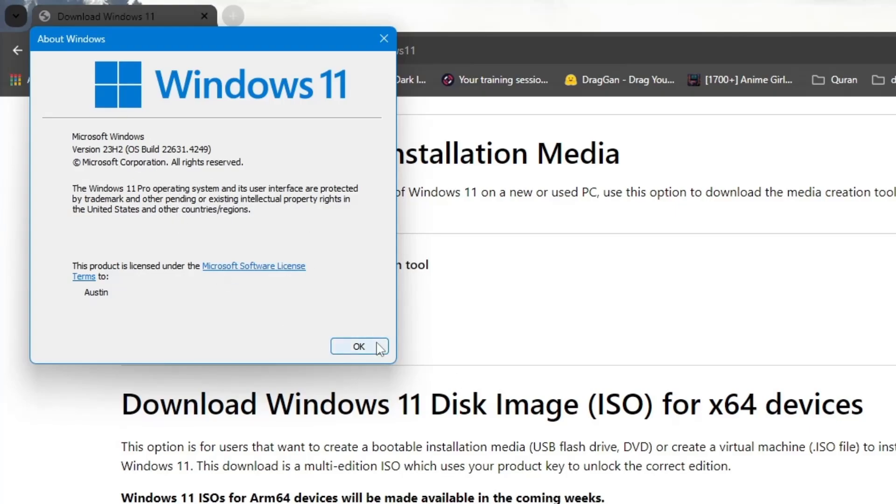
pyautogui.click(359, 347)
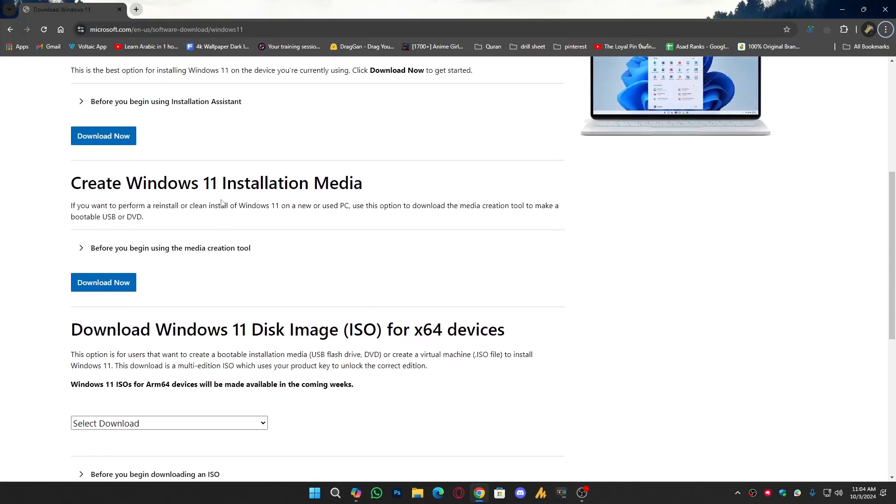
pyautogui.scroll(3)
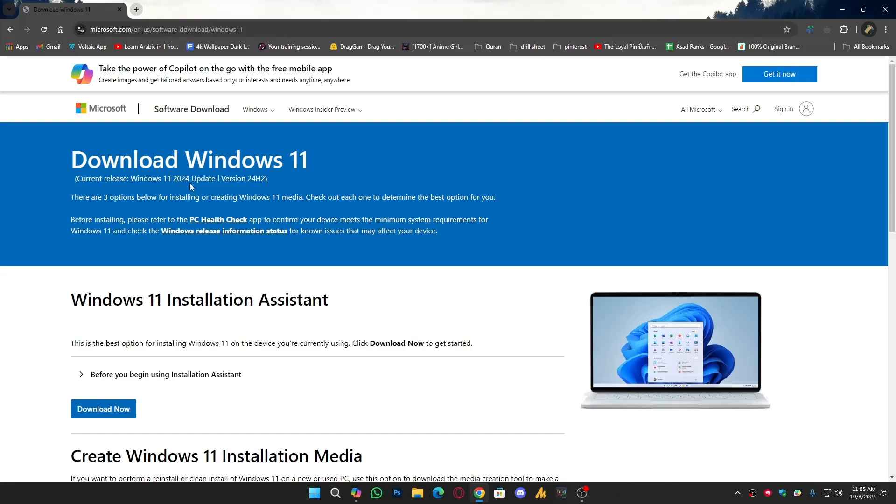
pyautogui.moveTo(232, 180)
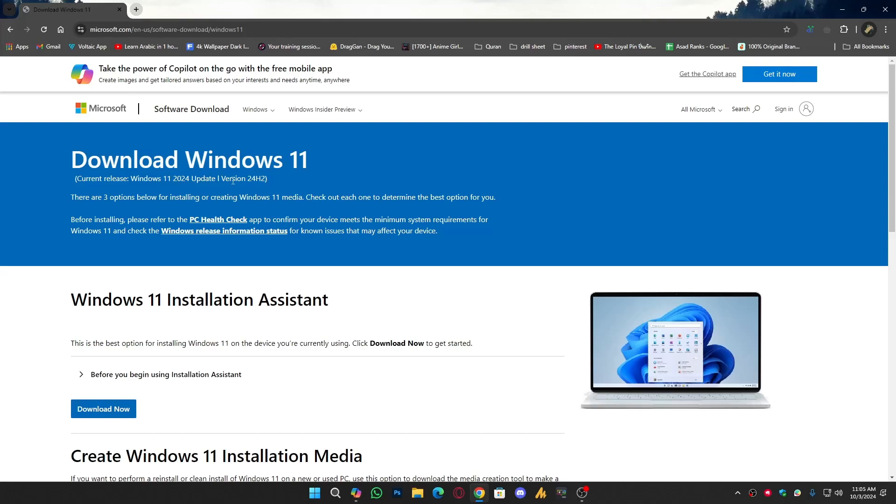
pyautogui.doubleClick(255, 179)
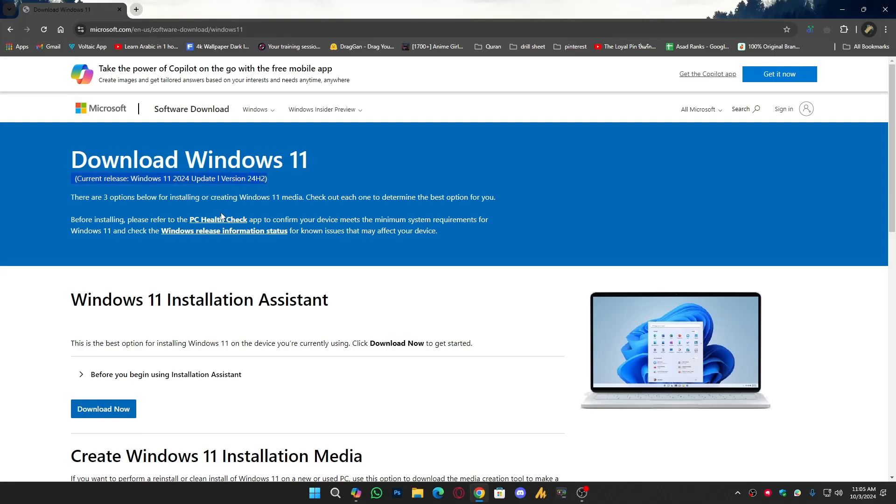
pyautogui.moveTo(95, 210)
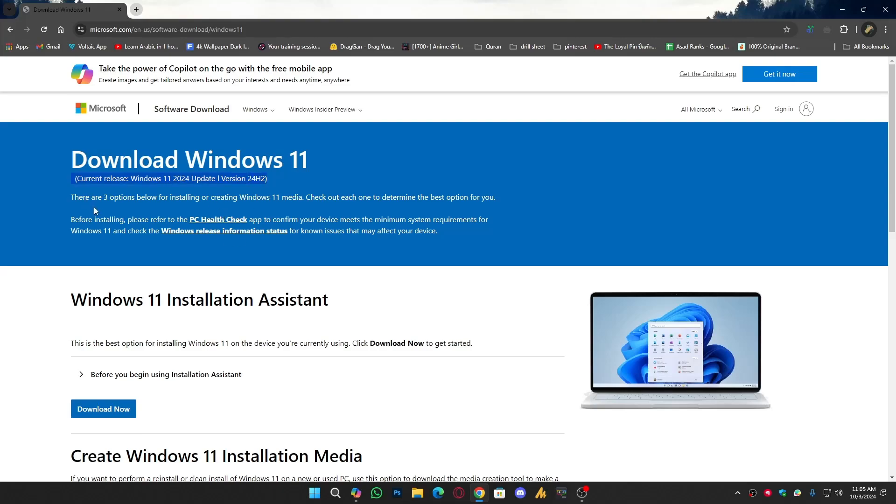
pyautogui.moveTo(264, 208)
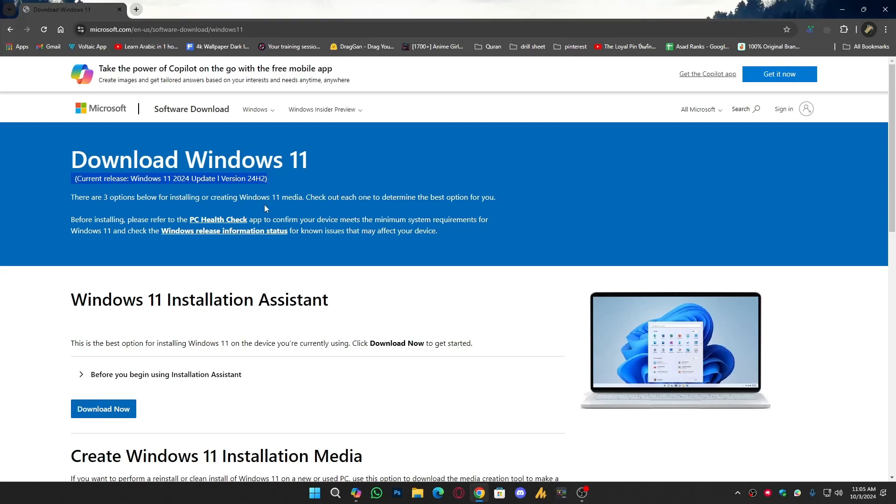
pyautogui.moveTo(369, 210)
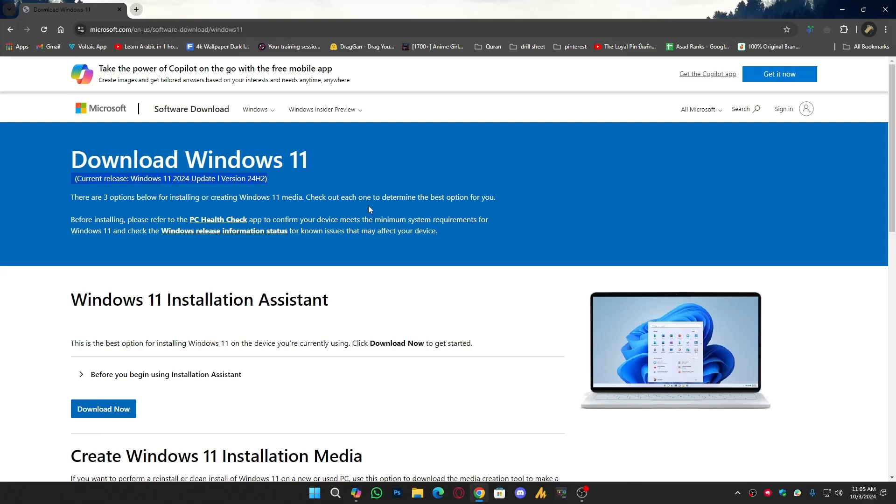
pyautogui.moveTo(524, 215)
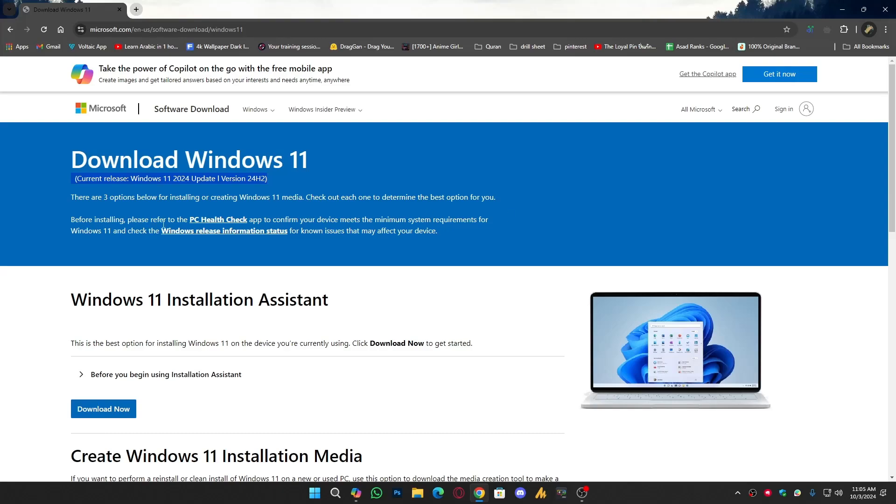
pyautogui.moveTo(229, 225)
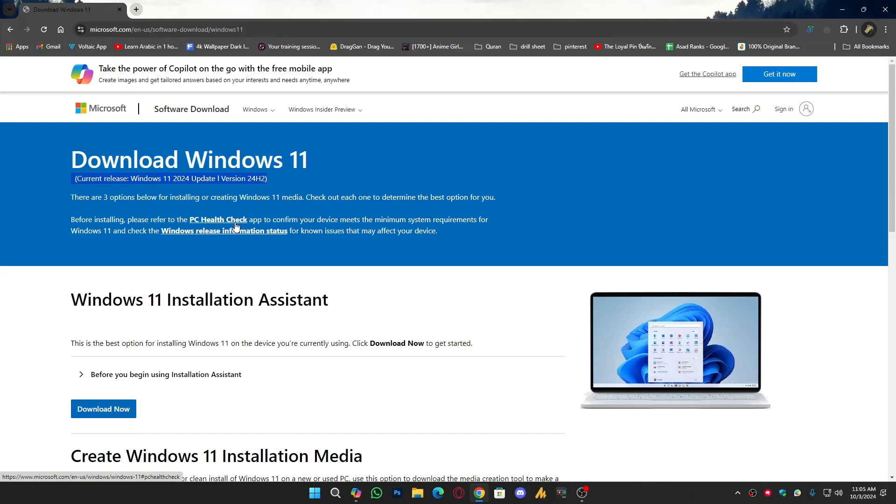
pyautogui.scroll(-3)
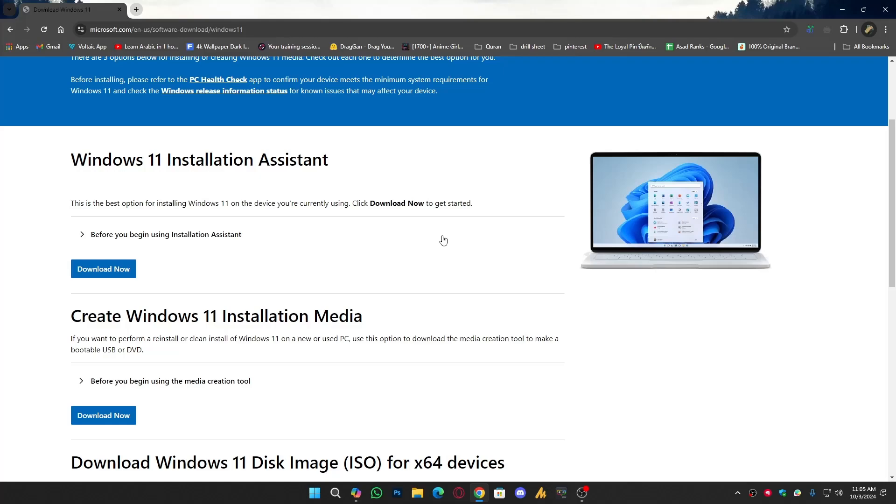
pyautogui.moveTo(207, 84)
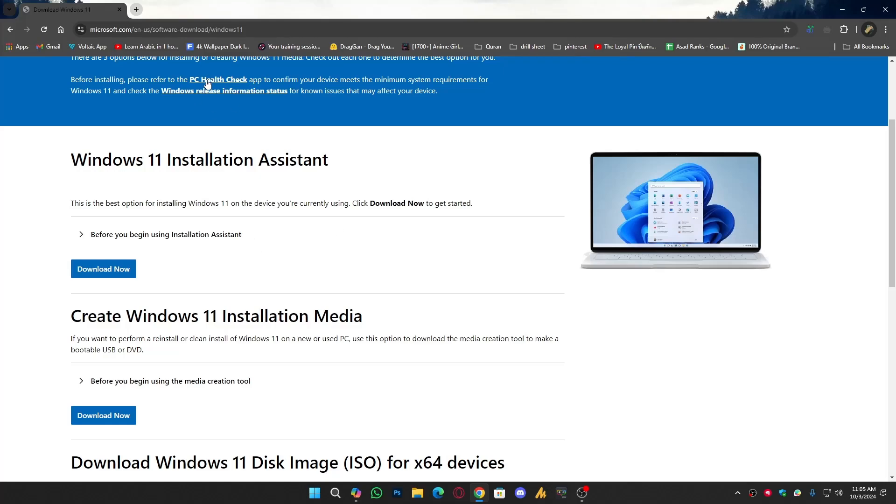
pyautogui.moveTo(103, 269)
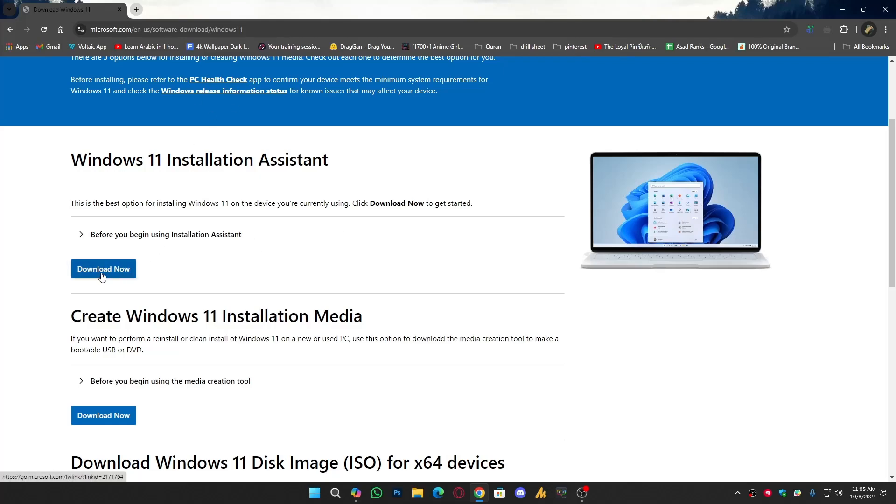
# Download and run the Windows 11 Installation Assistant, then request the PC Health Check app
pyautogui.click(103, 269)
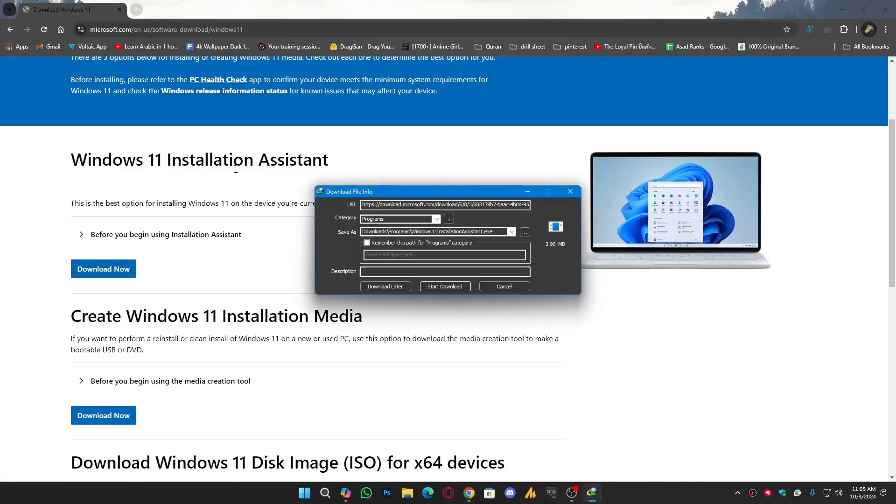
pyautogui.click(444, 286)
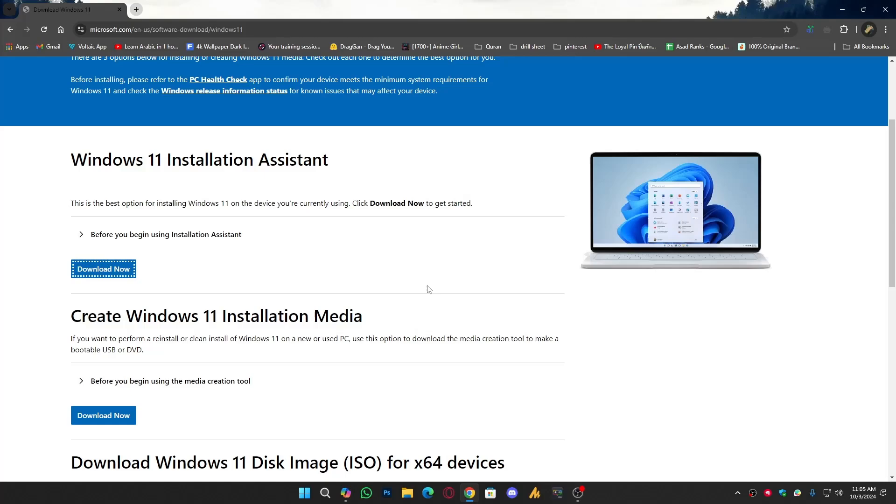
pyautogui.click(102, 269)
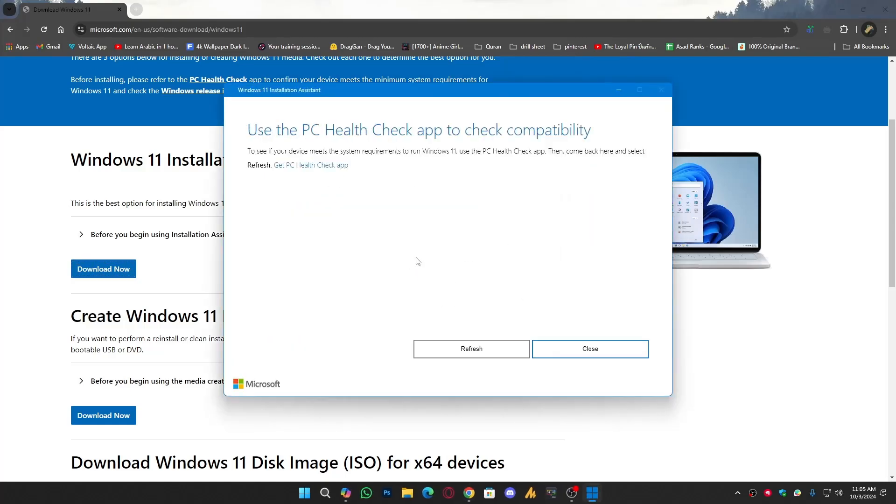
pyautogui.moveTo(380, 145)
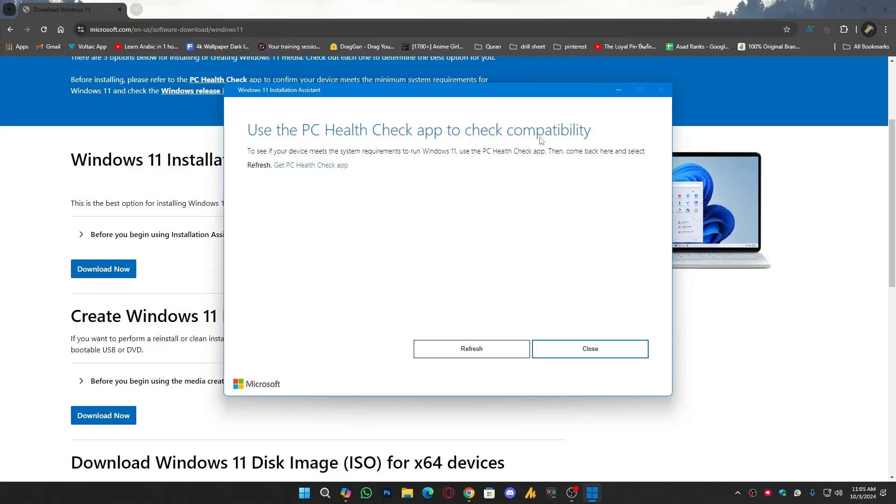
pyautogui.moveTo(571, 148)
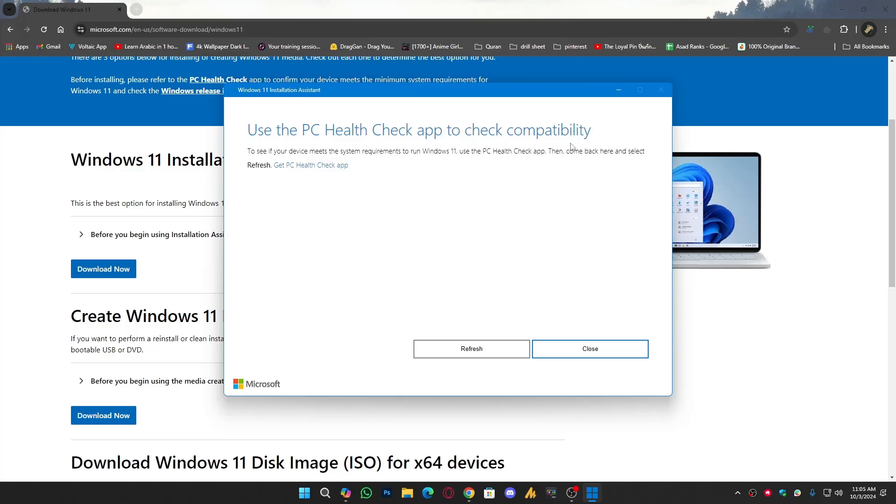
pyautogui.moveTo(328, 205)
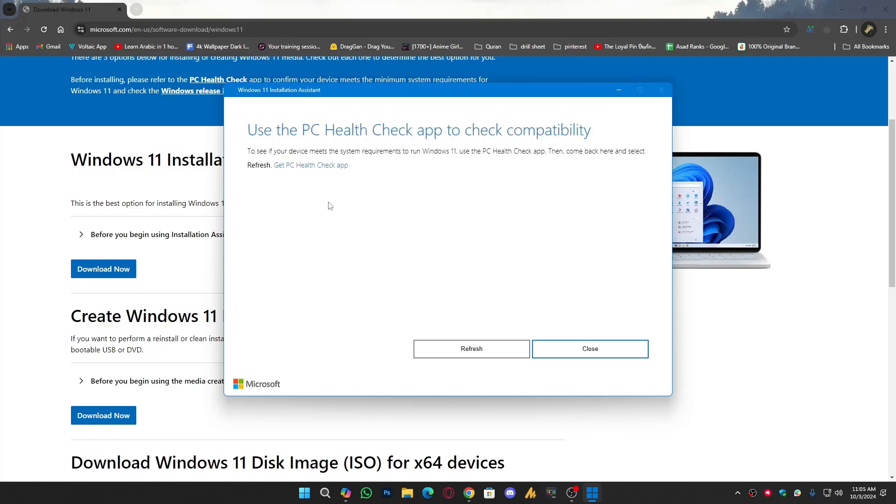
pyautogui.moveTo(364, 161)
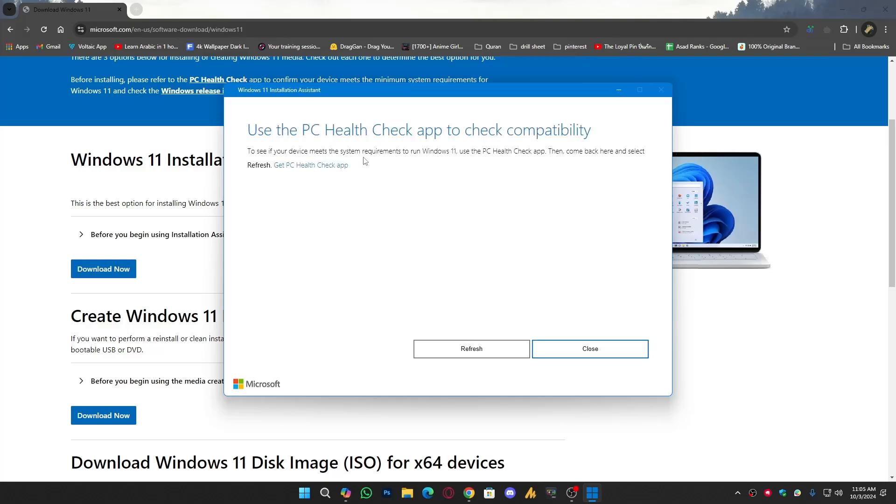
pyautogui.moveTo(487, 163)
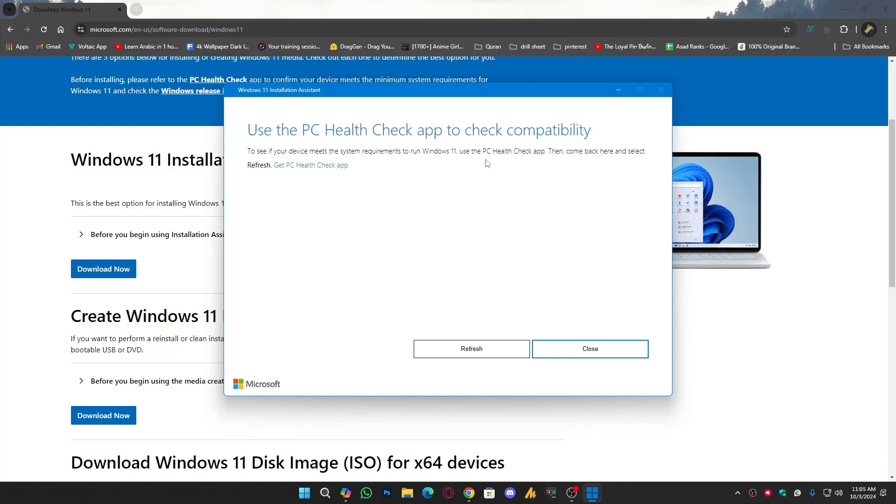
pyautogui.click(311, 164)
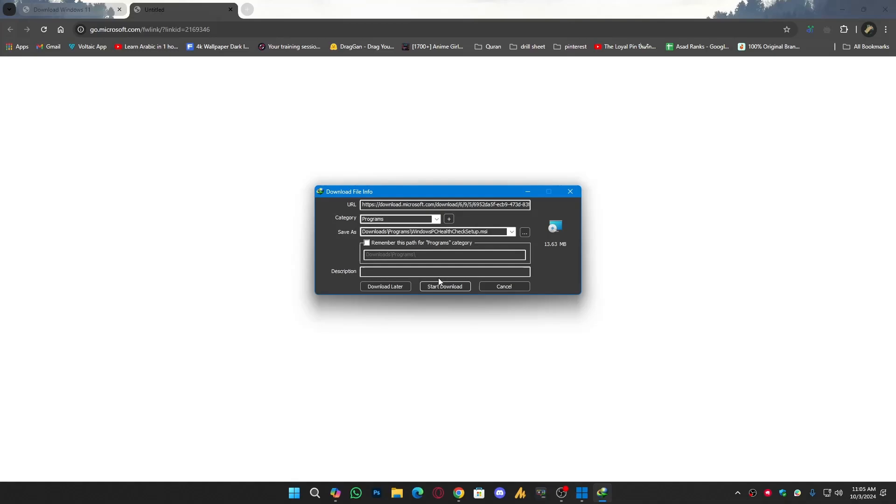
# Download the PC Health Check installer, accept the license terms, install it and launch the app
pyautogui.click(445, 287)
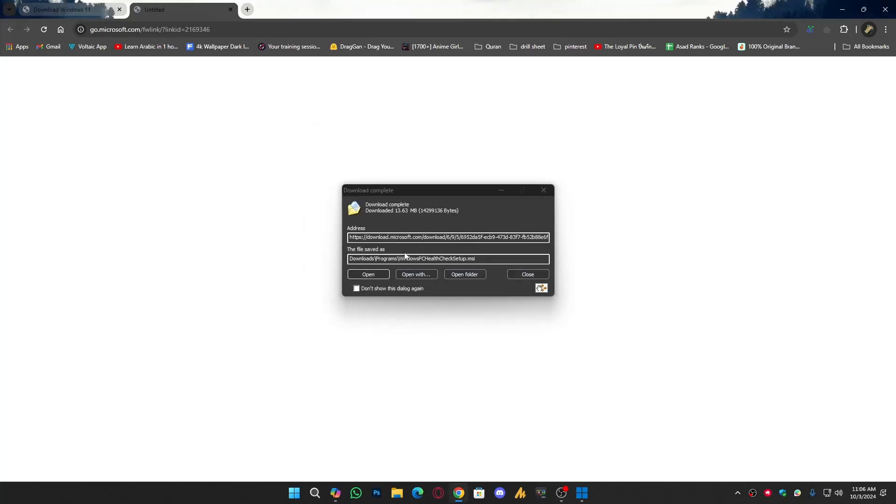
pyautogui.click(368, 274)
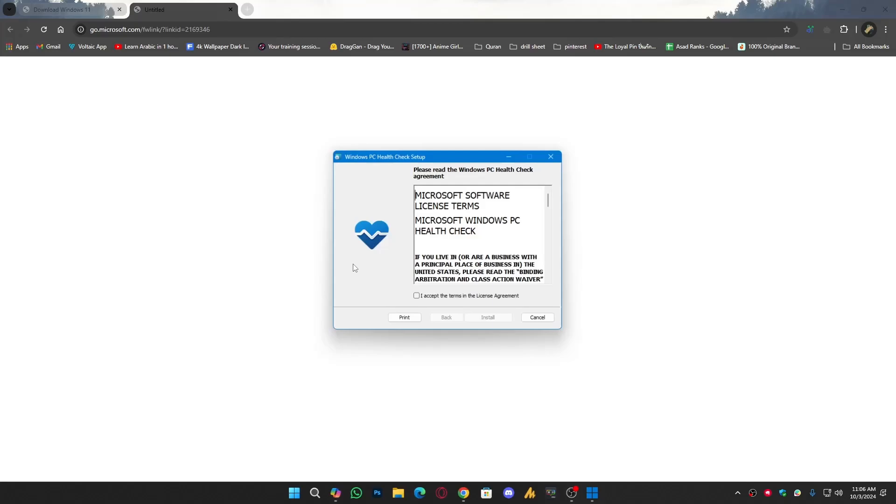
pyautogui.click(487, 317)
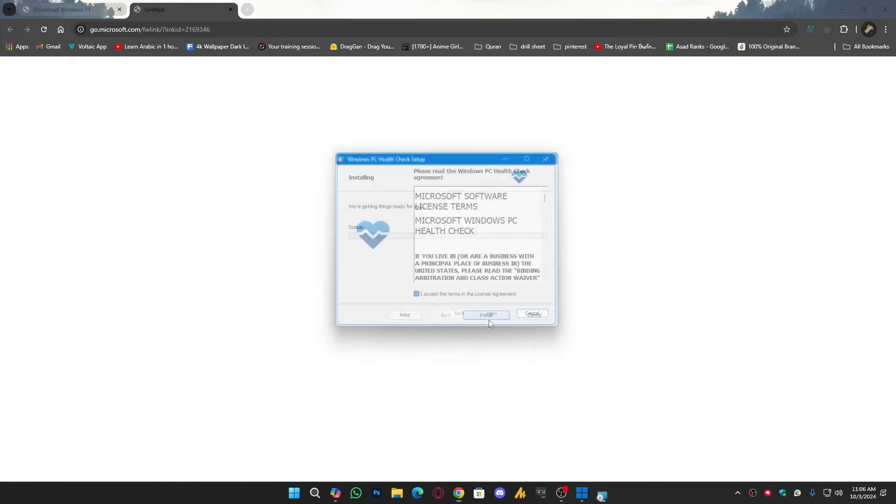
pyautogui.click(485, 315)
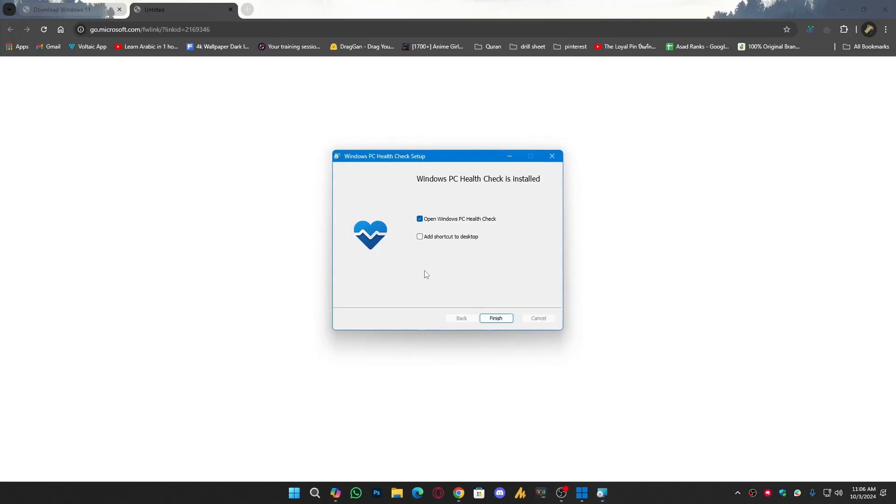
pyautogui.click(495, 318)
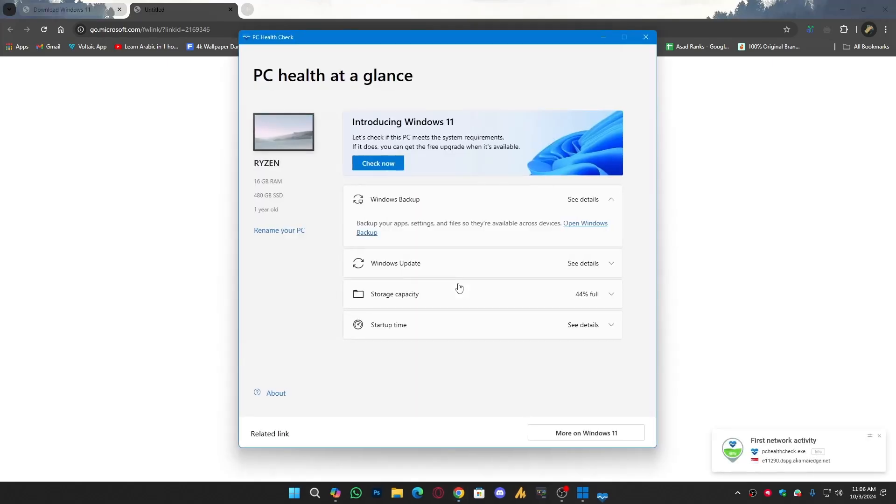
# Run Check now and view all results confirming this PC meets Windows 11 requirements
pyautogui.click(378, 162)
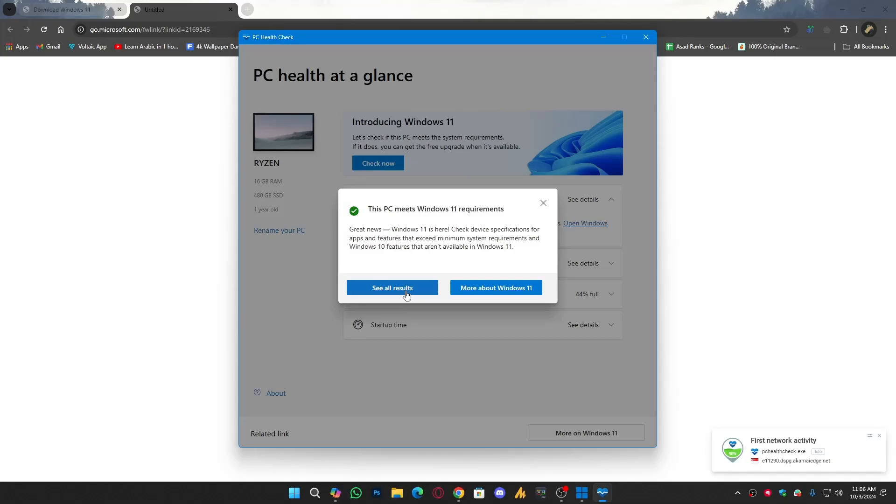
pyautogui.click(392, 288)
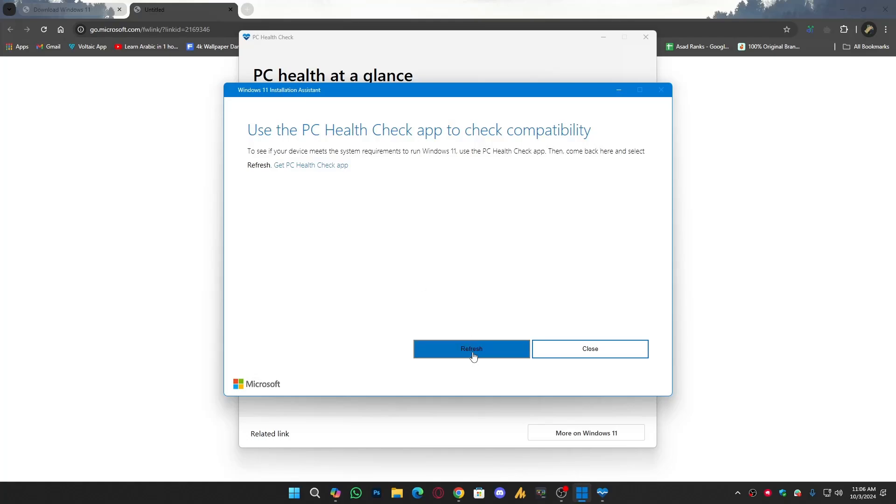
# Refresh the compatibility check, review the license terms and choose Accept and install
pyautogui.click(470, 348)
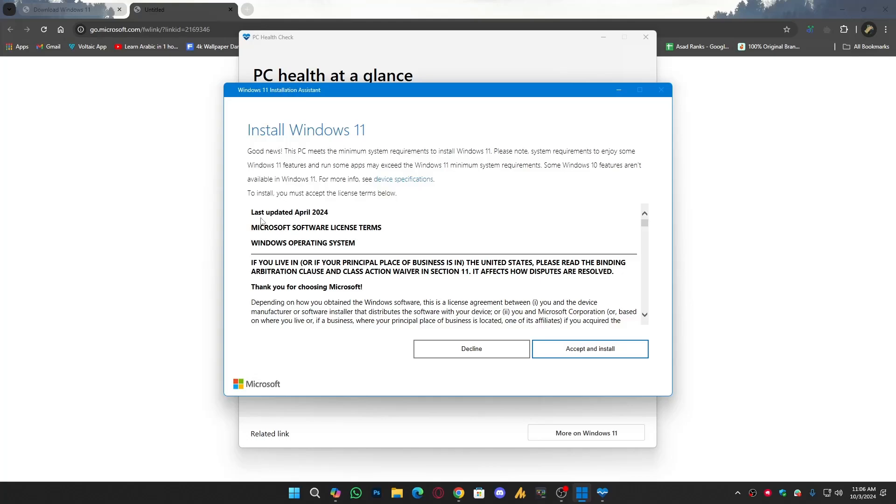
pyautogui.moveTo(301, 240)
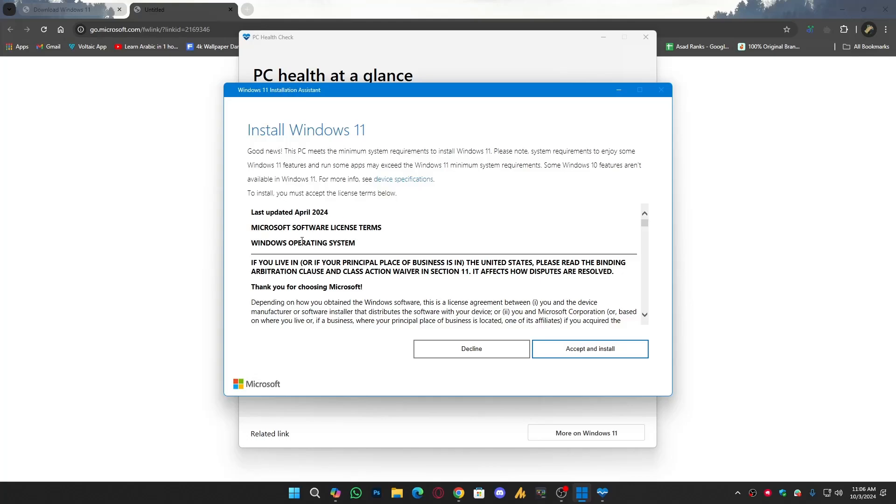
pyautogui.scroll(-3)
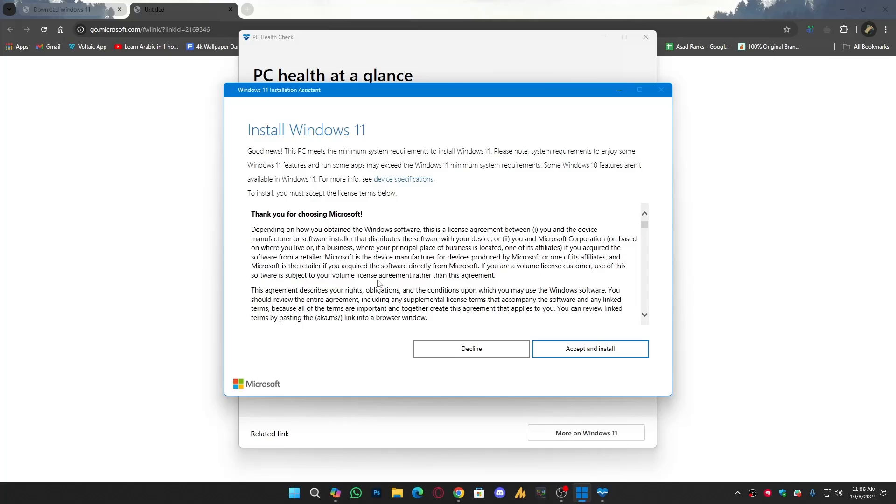
pyautogui.scroll(-3)
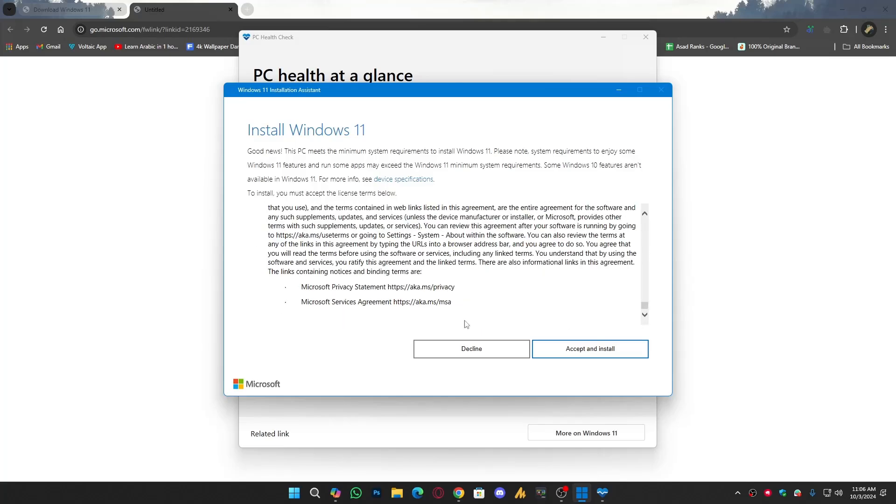
pyautogui.click(589, 348)
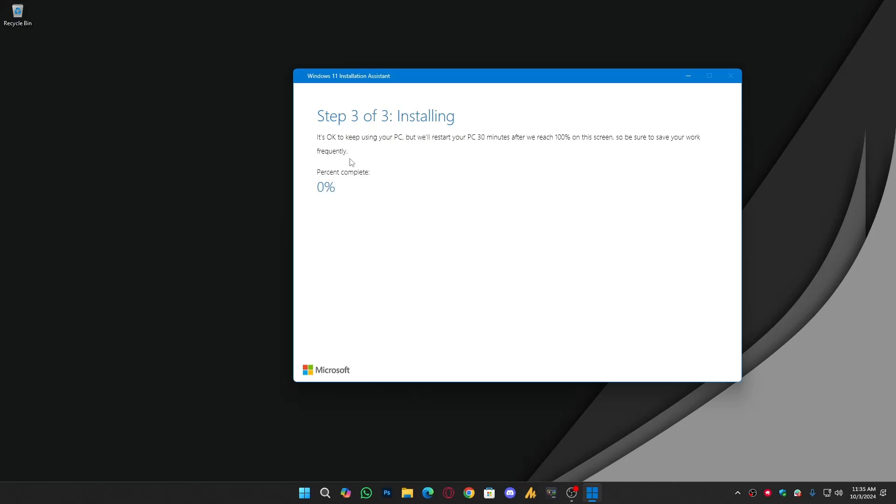
pyautogui.moveTo(371, 174)
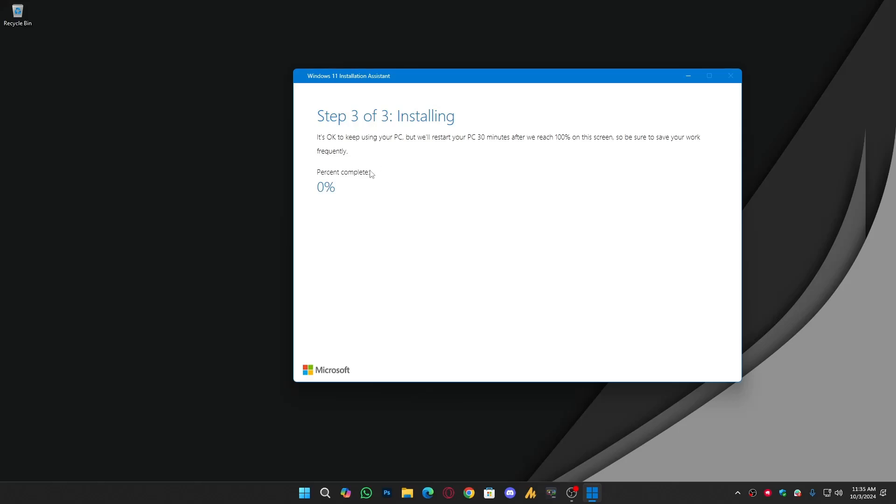
pyautogui.moveTo(375, 151)
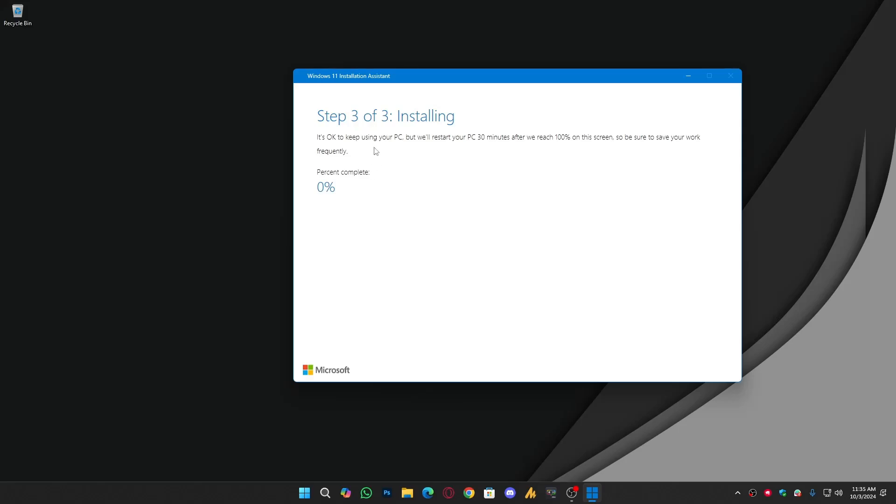
pyautogui.moveTo(427, 150)
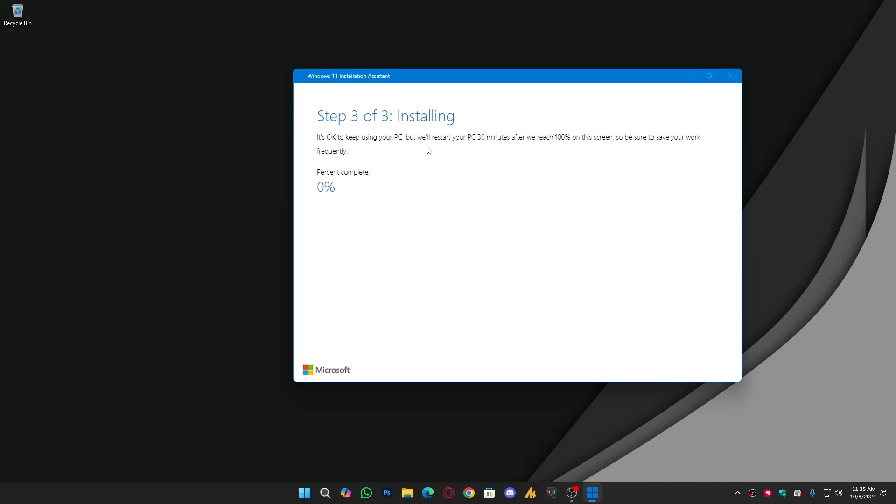
pyautogui.moveTo(533, 151)
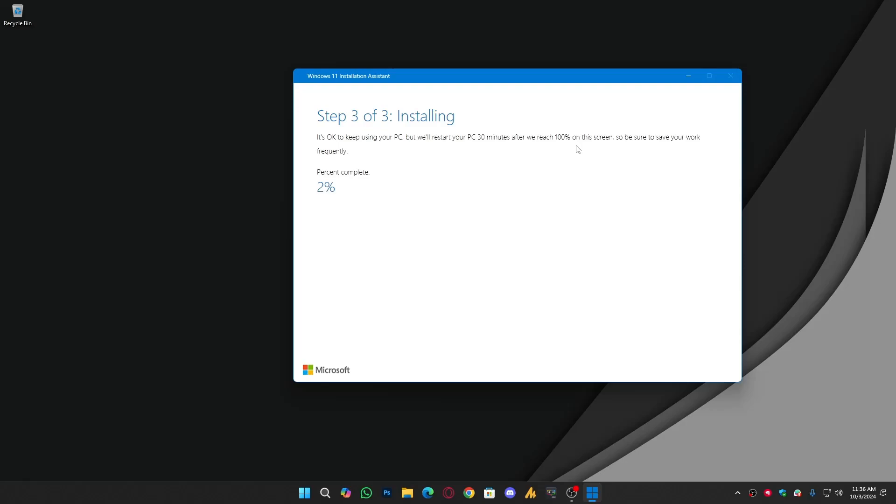
pyautogui.moveTo(712, 154)
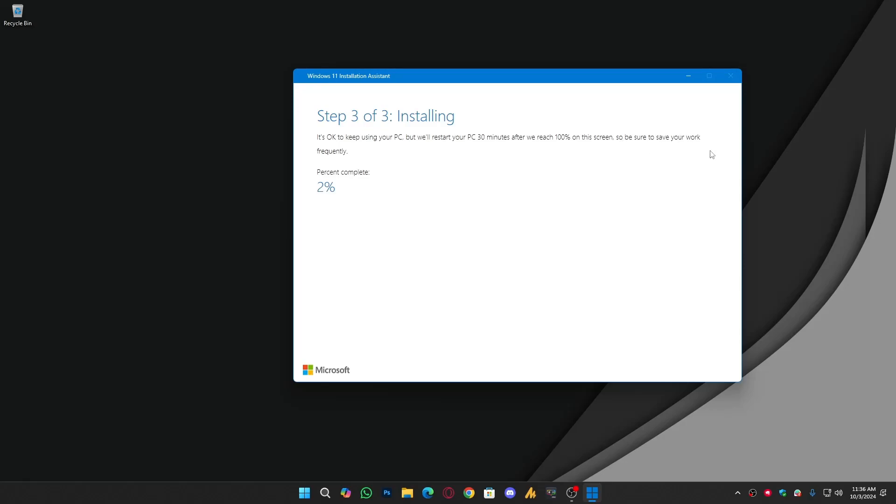
pyautogui.moveTo(356, 246)
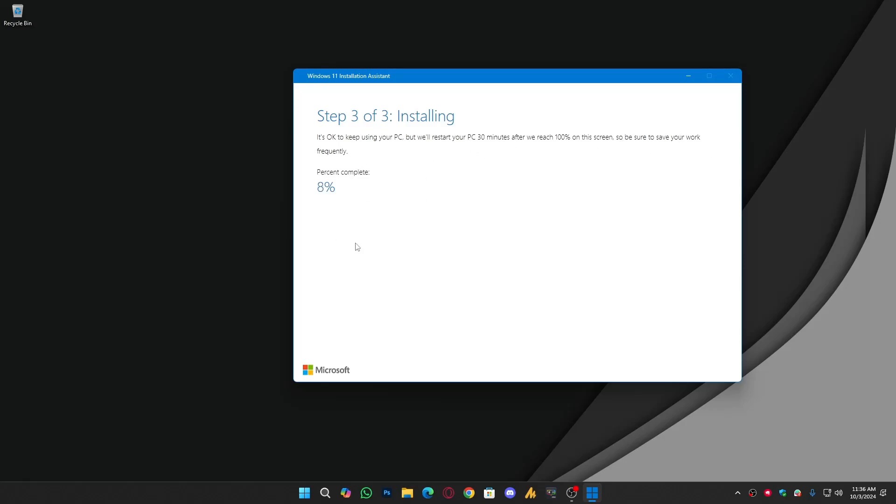
pyautogui.moveTo(414, 139)
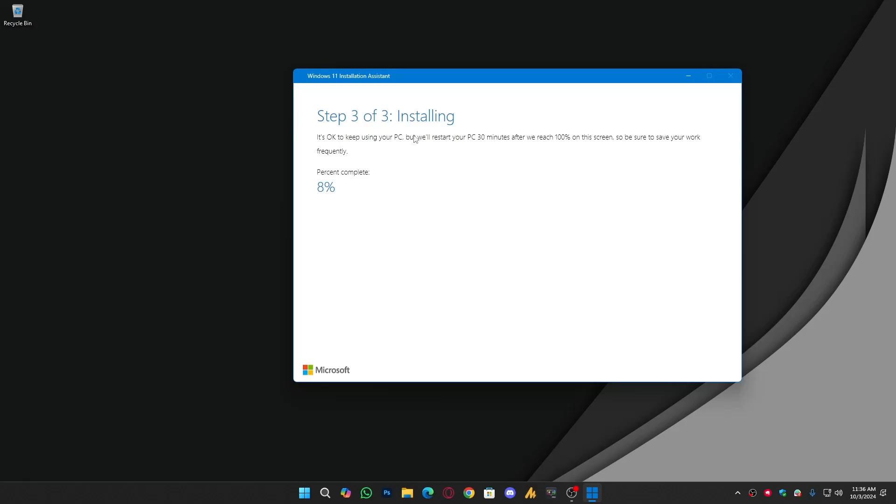
pyautogui.moveTo(400, 141)
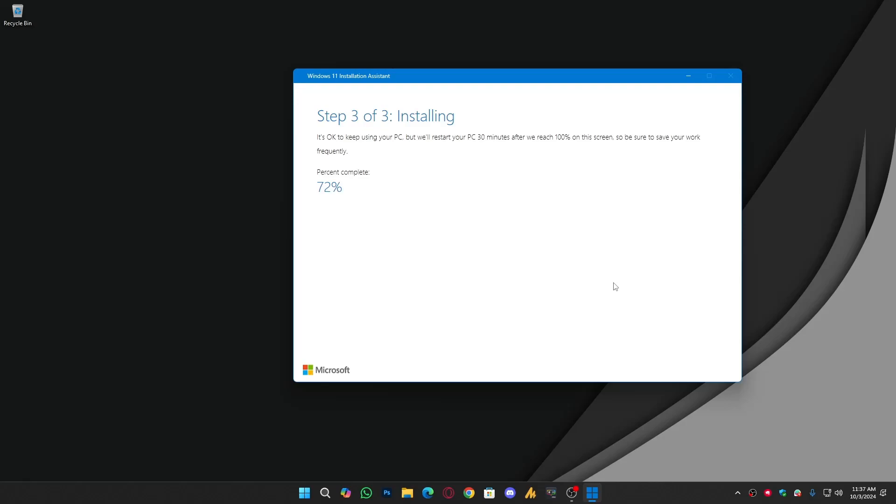
pyautogui.moveTo(609, 404)
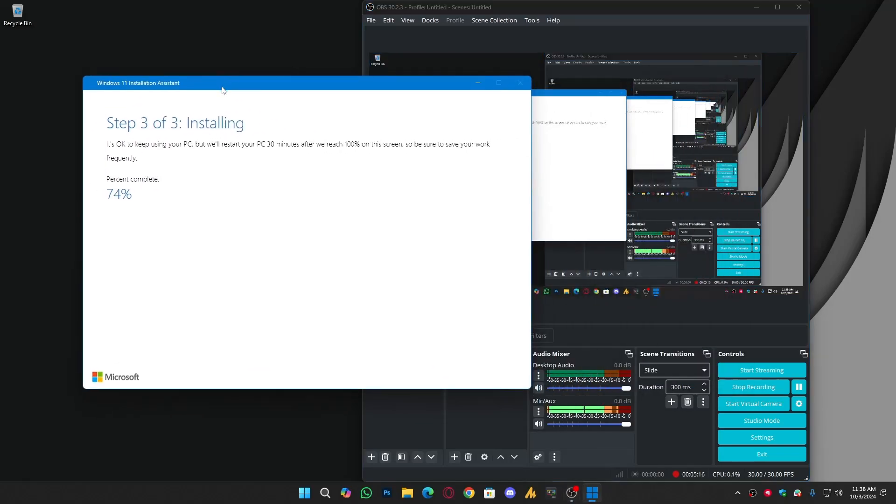
pyautogui.moveTo(317, 233)
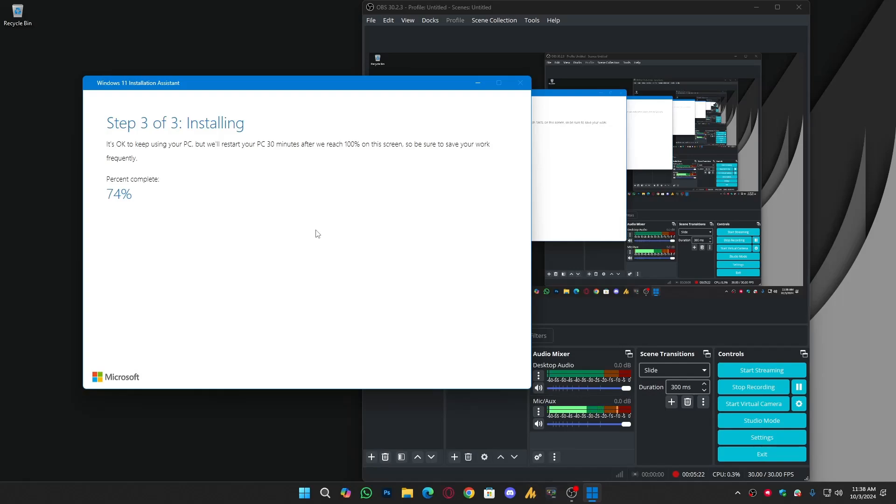
pyautogui.moveTo(445, 241)
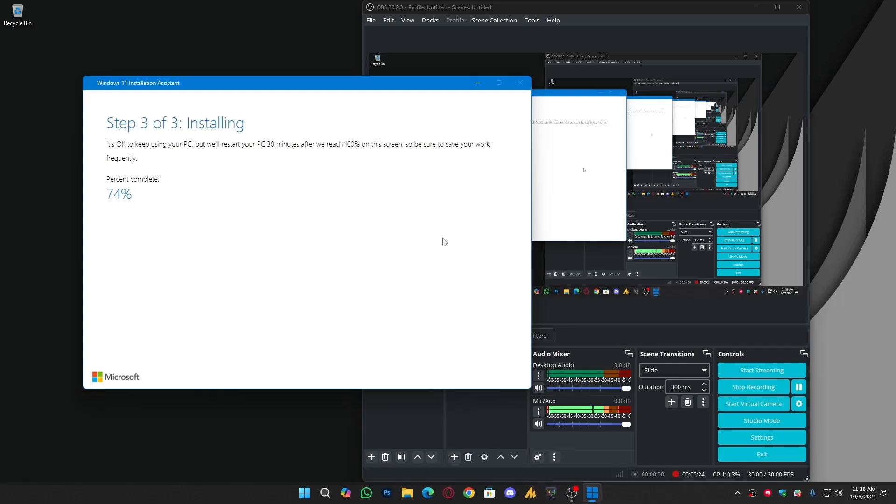
pyautogui.moveTo(607, 353)
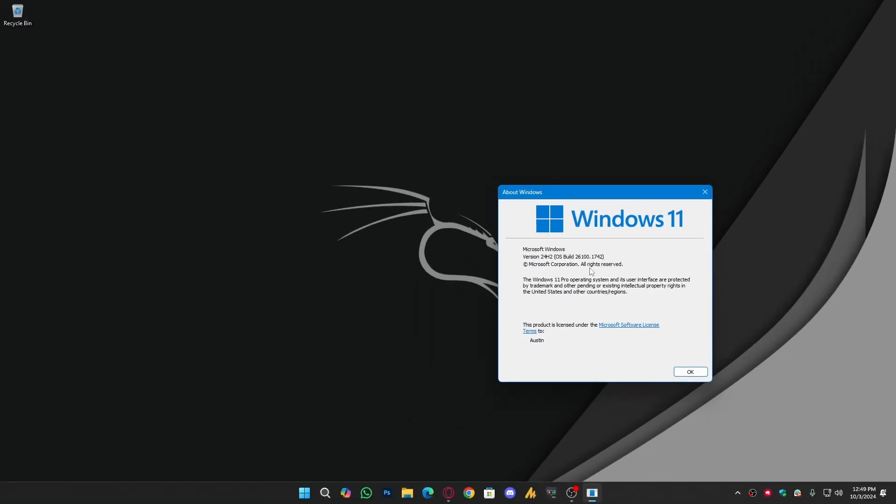
pyautogui.moveTo(636, 270)
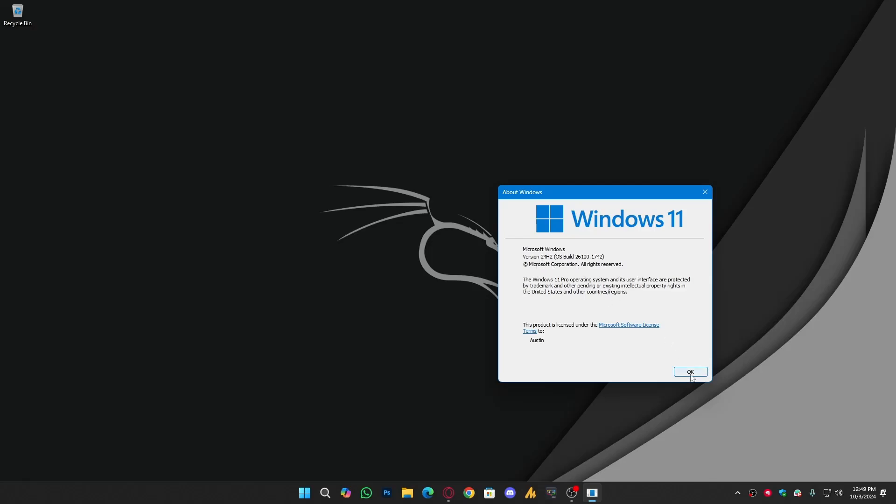
# Close the About Windows dialog after confirming version 24H2, OS Build 26100.1742
pyautogui.click(689, 372)
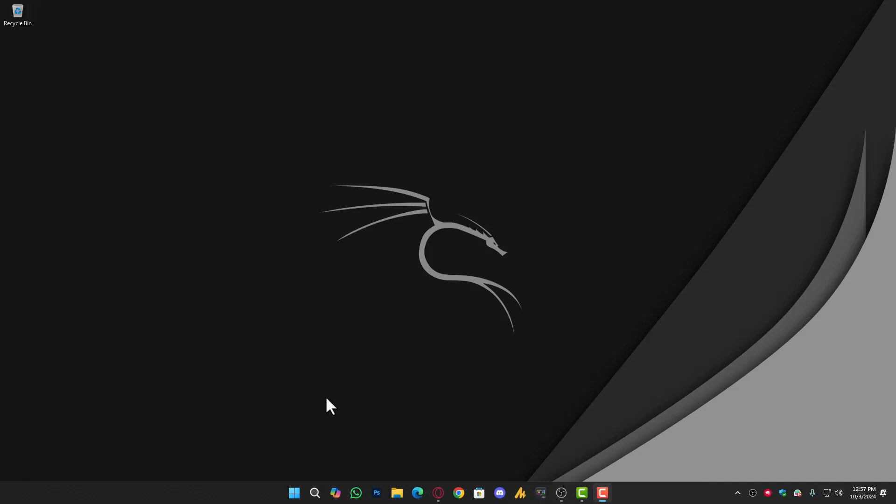
# Launch Disk Cleanup from search and start it for drive C:
pyautogui.click(315, 492)
pyautogui.write('disk')
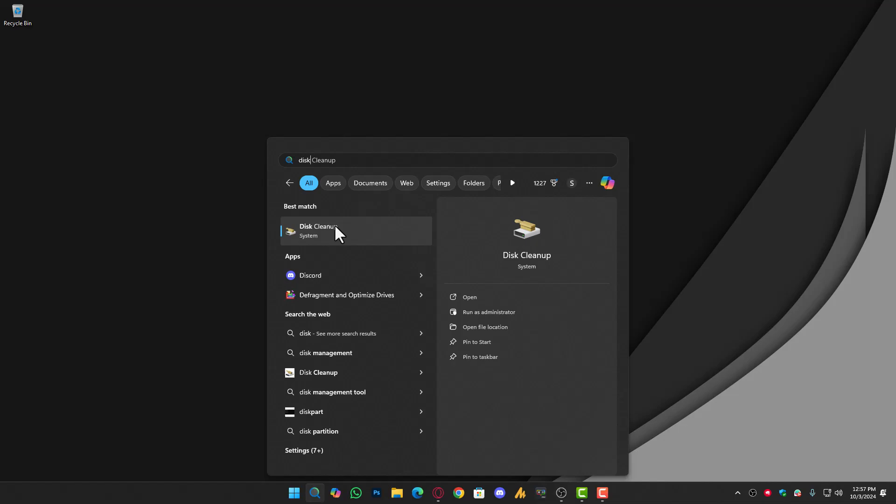
pyautogui.click(318, 230)
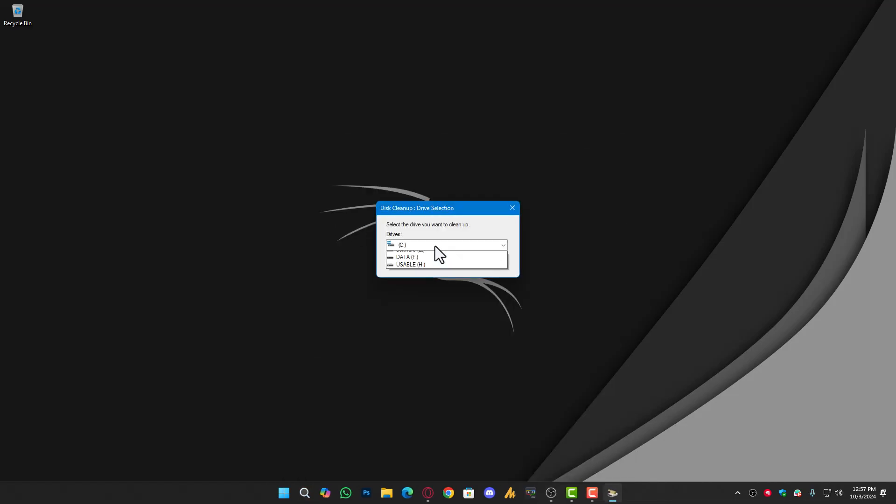
pyautogui.click(401, 245)
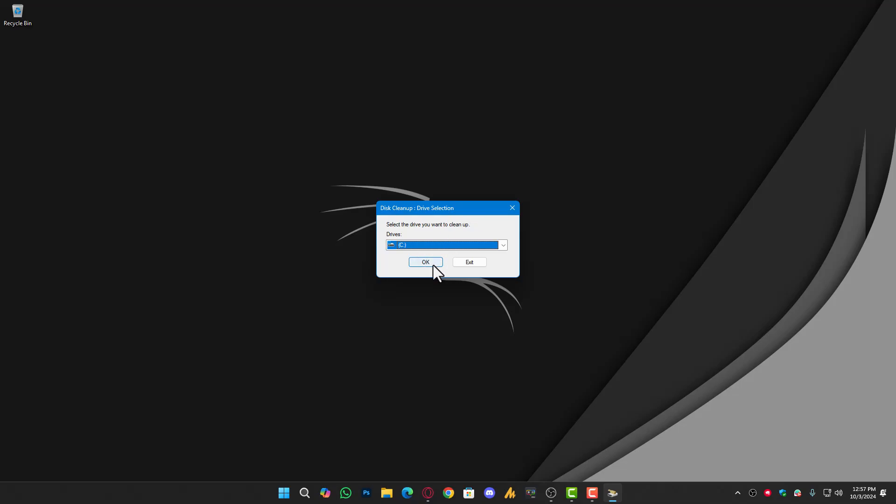
pyautogui.click(426, 261)
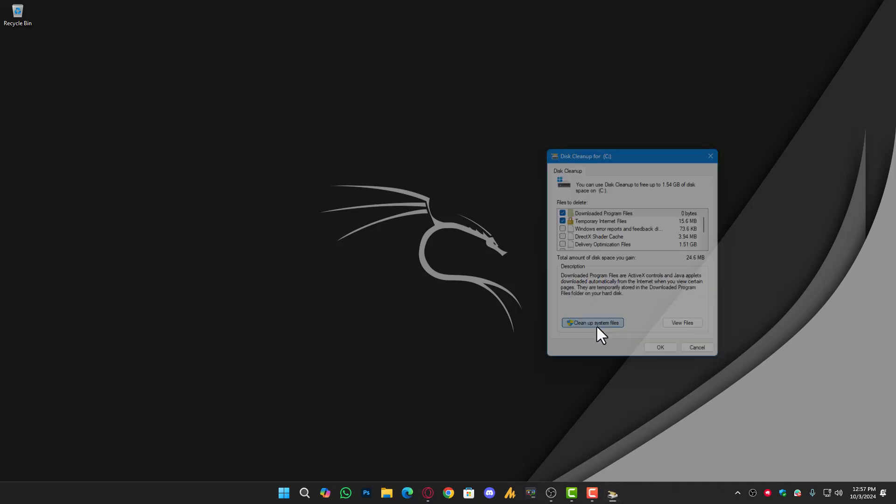
# Include system files in the cleanup and confirm drive C: for the scan
pyautogui.click(592, 322)
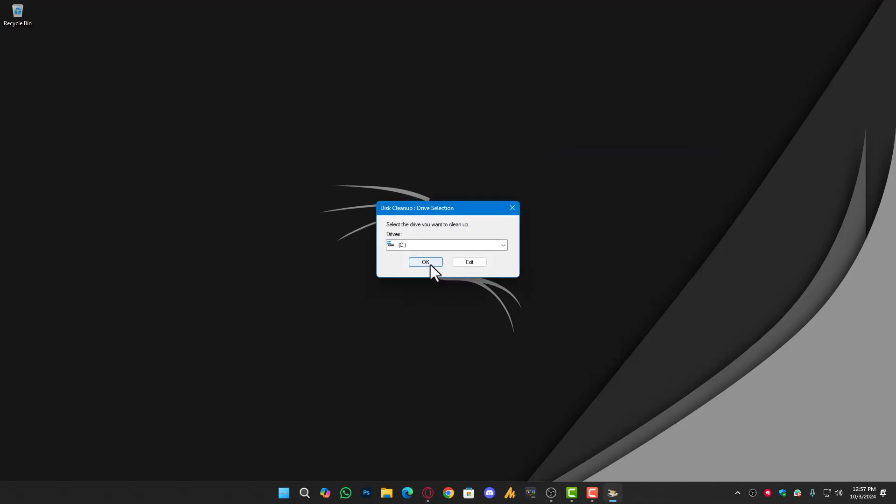
pyautogui.click(426, 262)
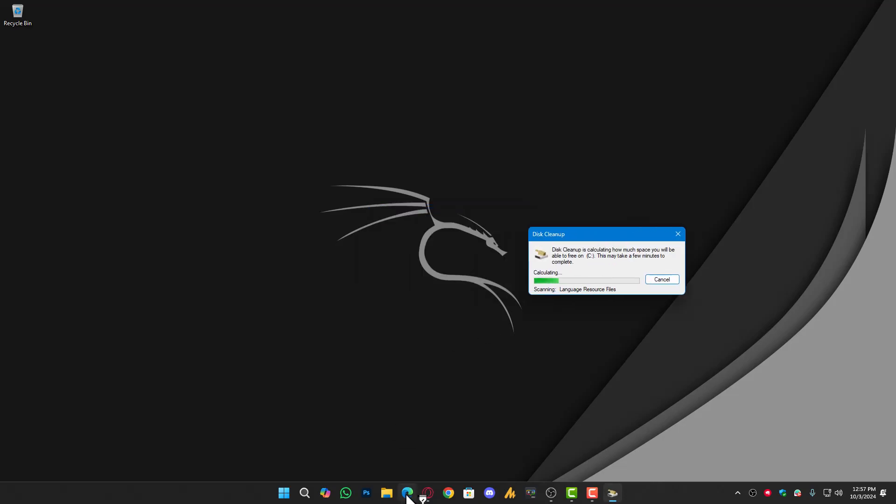
# Browse to Local Disk (C:) and show the properties of the Windows.old folder
pyautogui.click(387, 492)
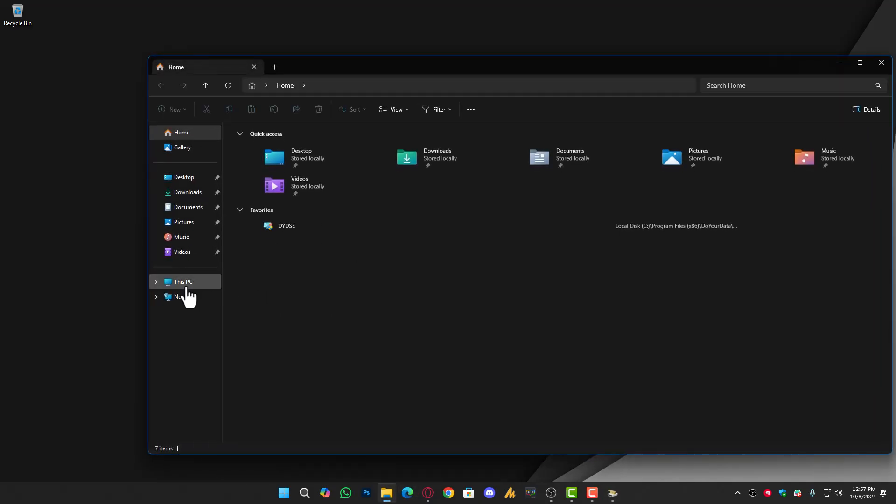
pyautogui.click(183, 281)
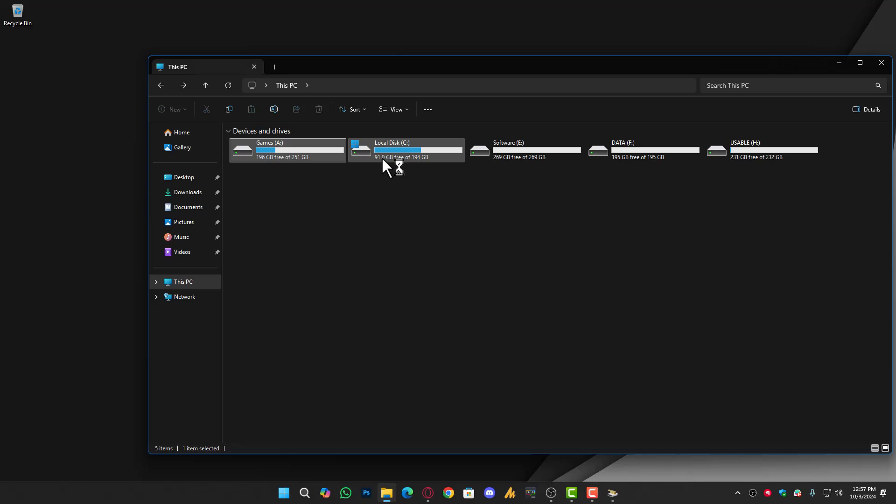
pyautogui.doubleClick(400, 149)
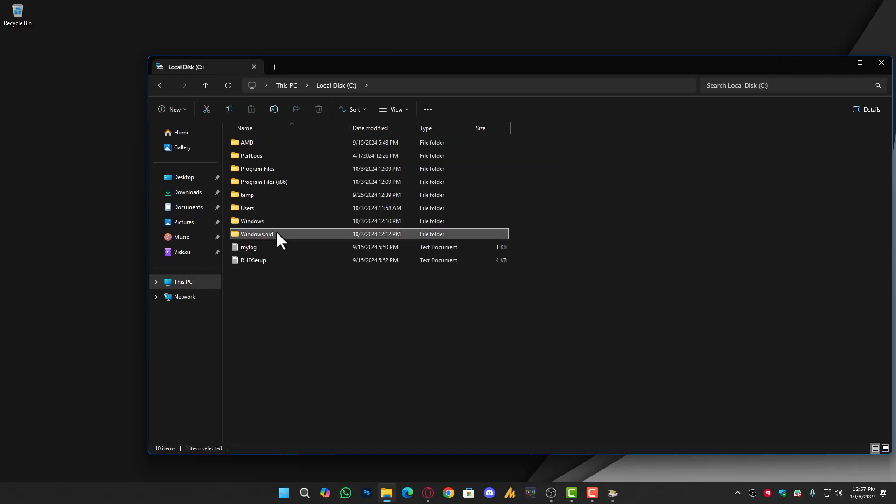
pyautogui.moveTo(274, 243)
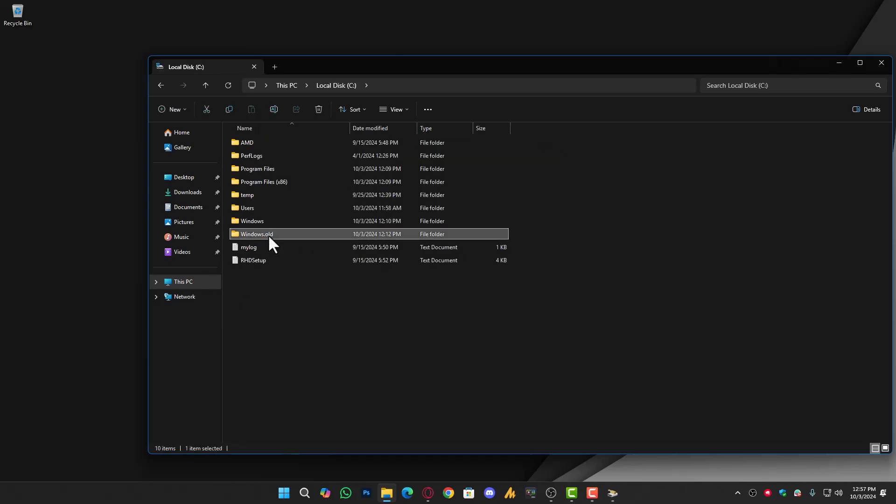
pyautogui.click(256, 233)
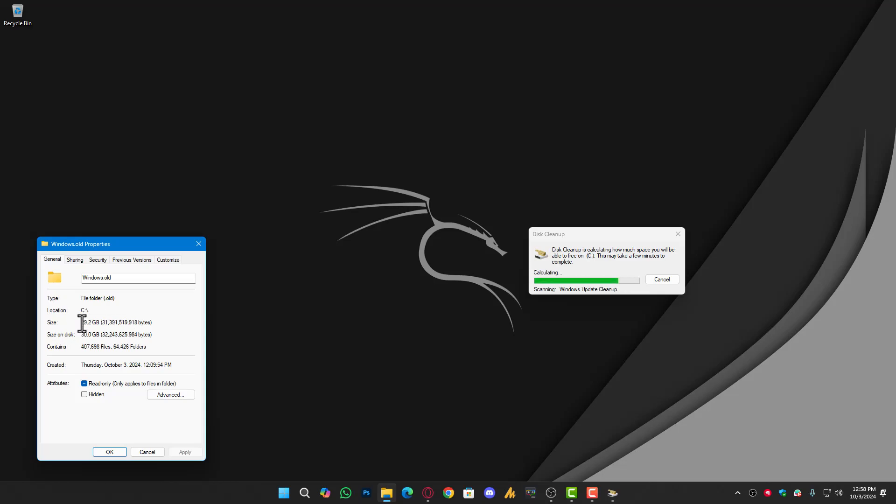
# Close the Windows.old properties, tick all cleanup categories including Previous Windows installation(s), and confirm OK
pyautogui.click(146, 452)
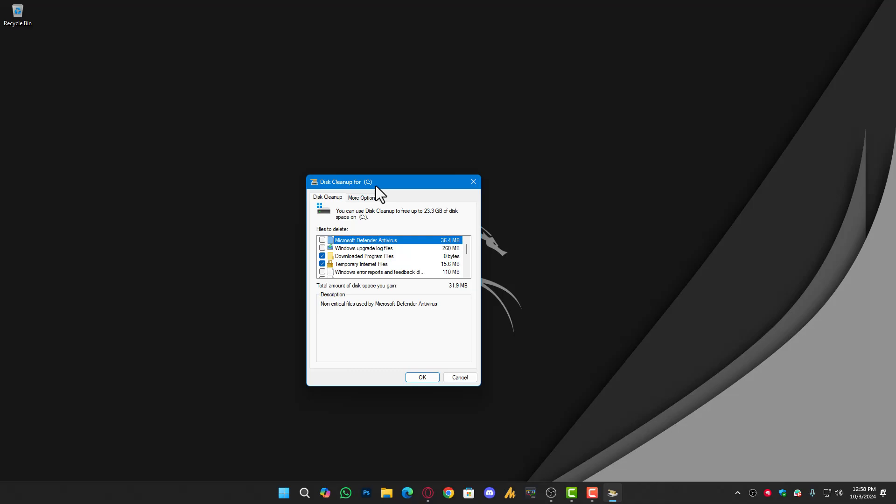
pyautogui.click(322, 240)
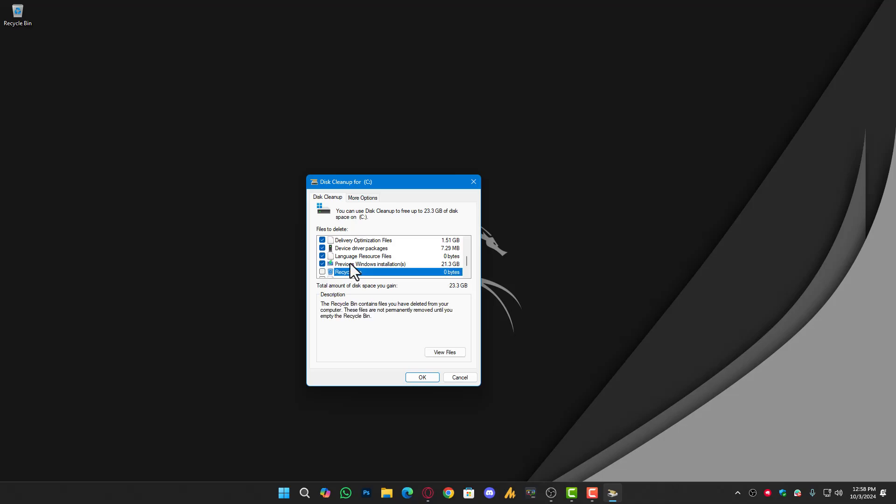
pyautogui.scroll(-3)
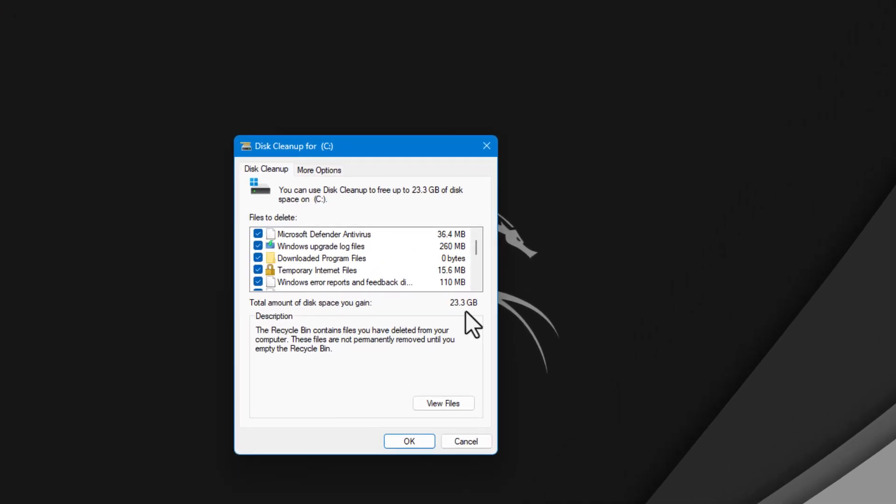
pyautogui.moveTo(409, 442)
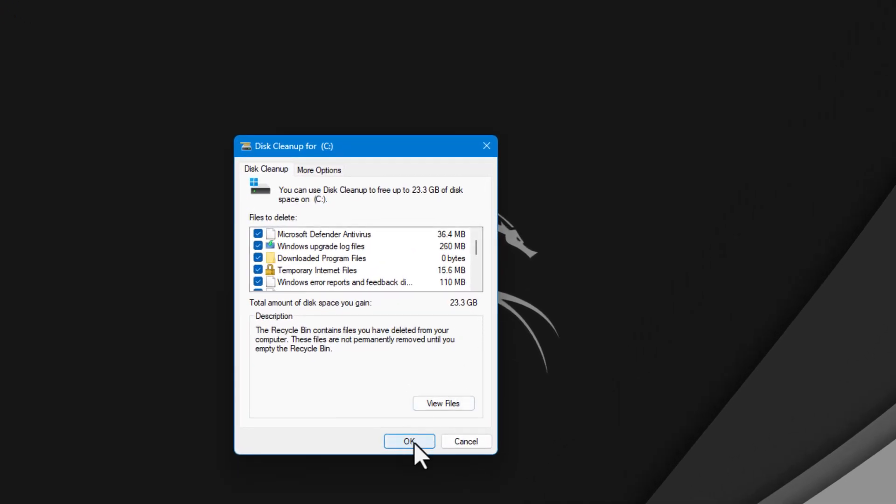
pyautogui.click(409, 441)
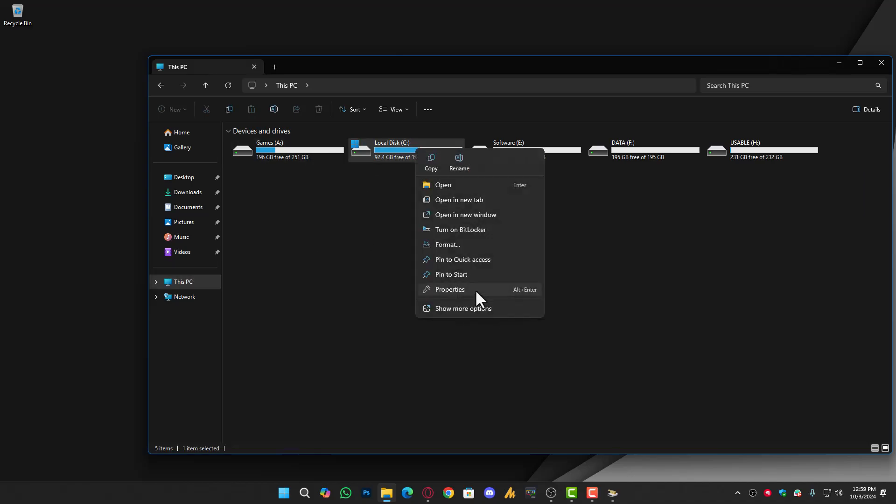
# Confirm Yes to permanently delete the previous Windows installation files
pyautogui.click(450, 289)
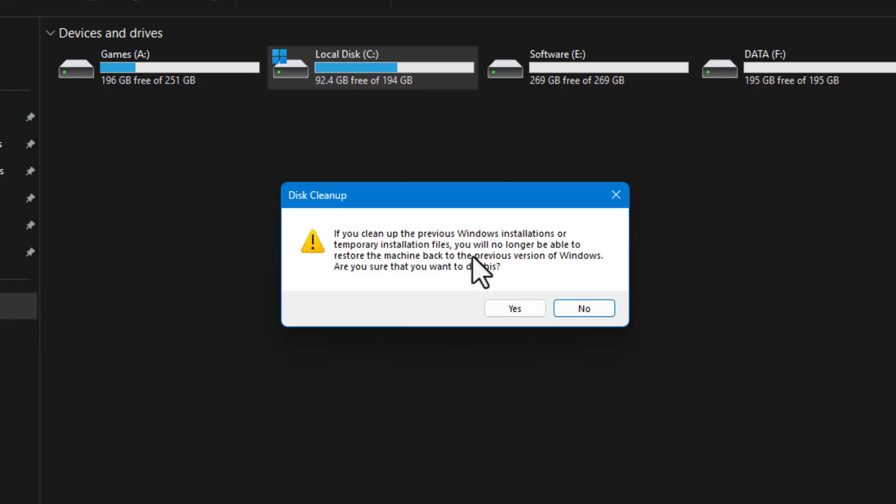
pyautogui.moveTo(488, 294)
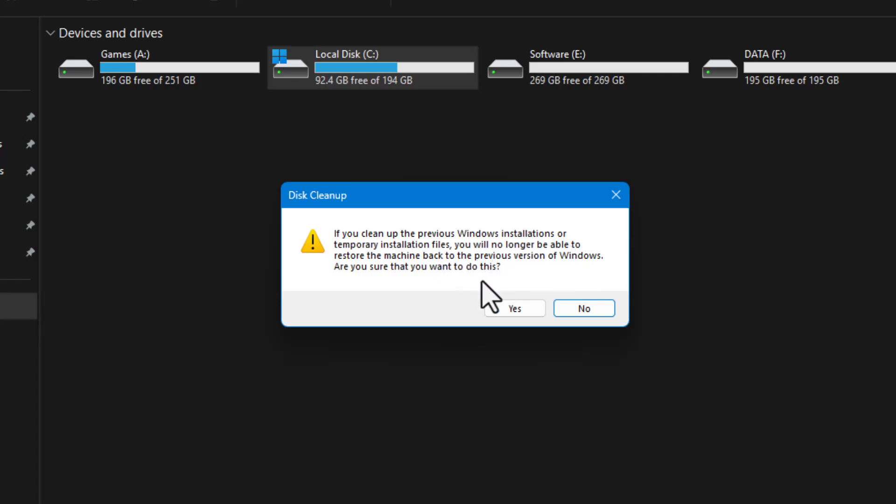
pyautogui.moveTo(536, 288)
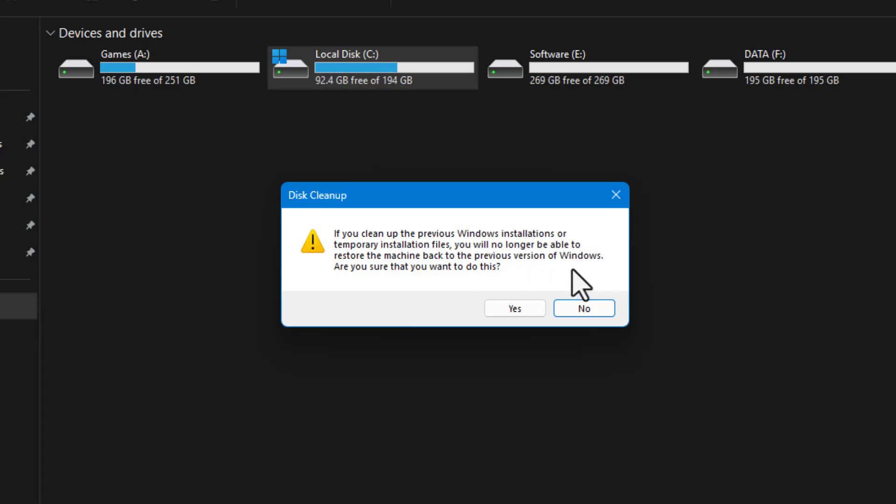
pyautogui.moveTo(543, 340)
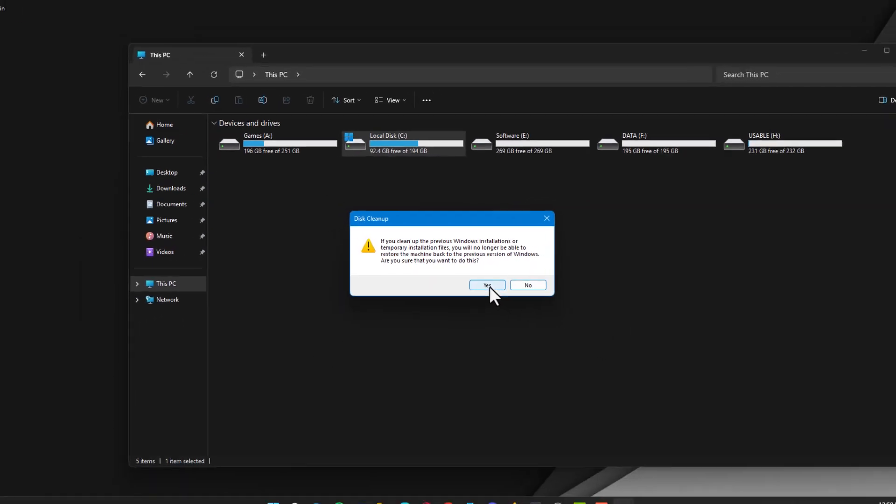
pyautogui.click(486, 284)
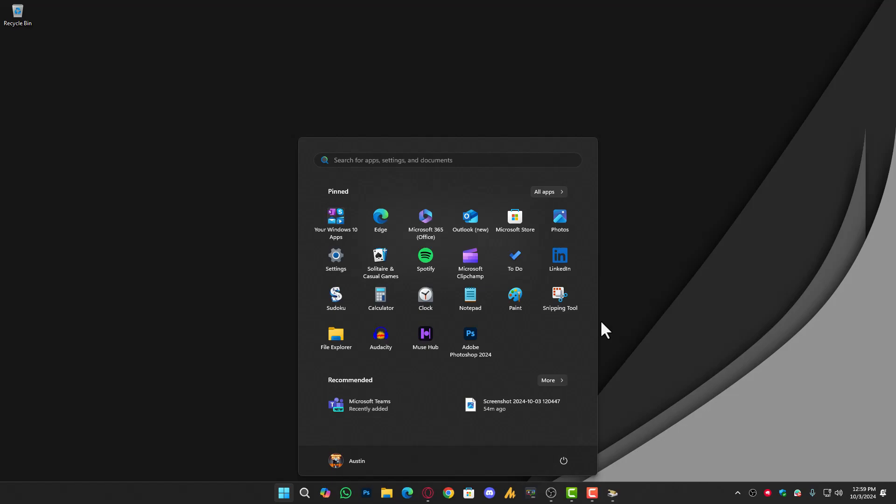
# Search Start for 'create a restore point' and open the System Protection settings
pyautogui.click(447, 159)
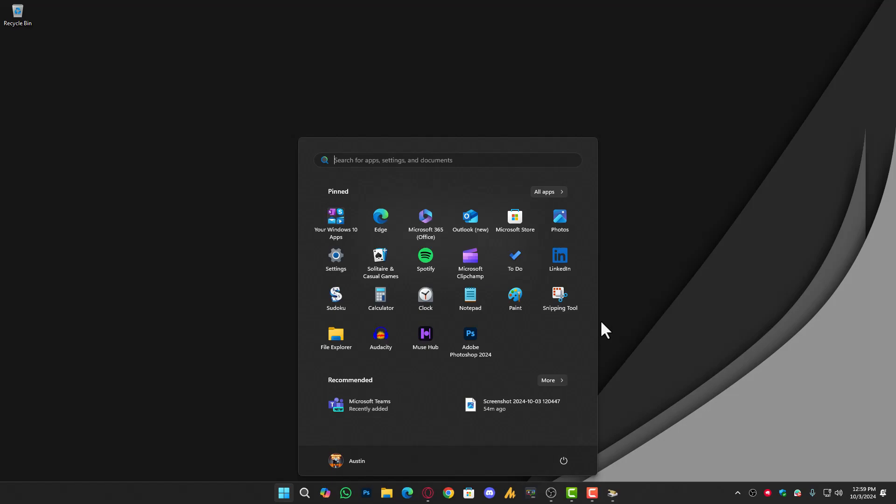
pyautogui.write('create a restore point')
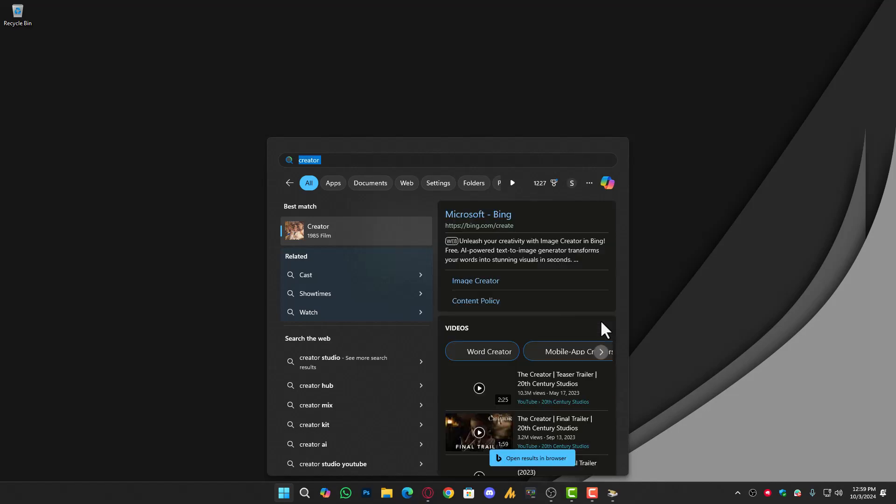
pyautogui.write('create a restore point')
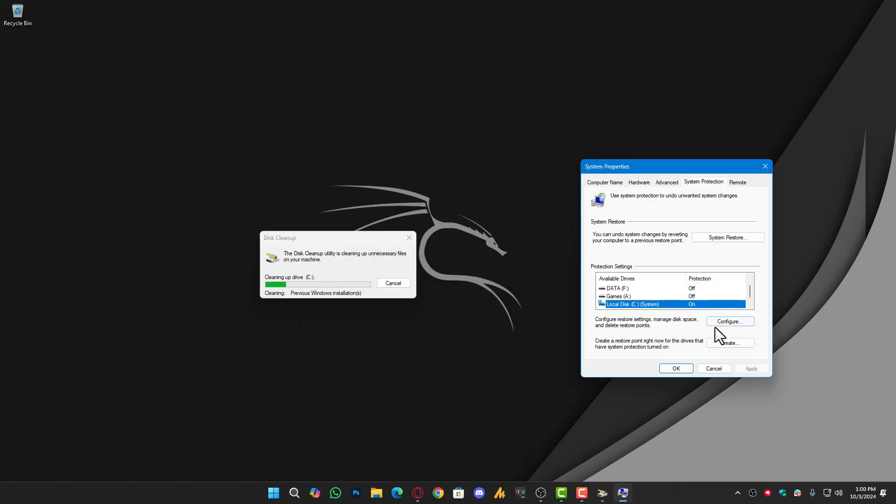
# Confirm protection settings for drive C and create a restore point described as Windows 11 24H2
pyautogui.click(730, 320)
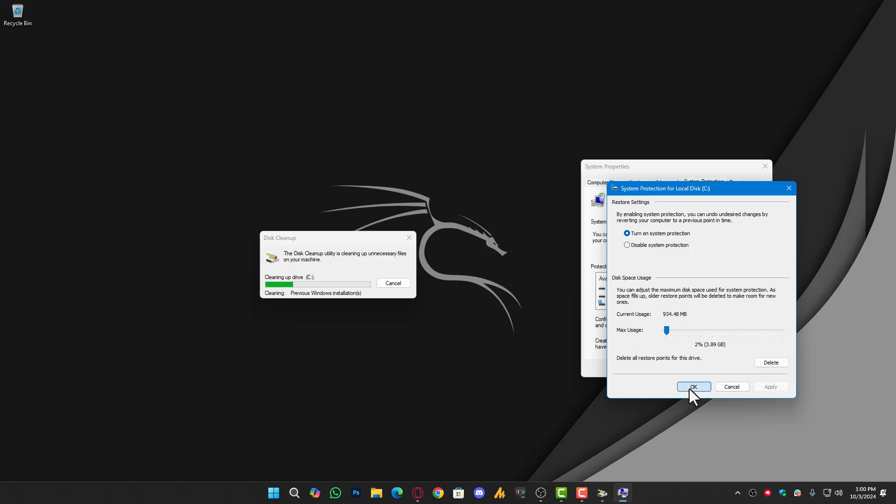
pyautogui.click(693, 387)
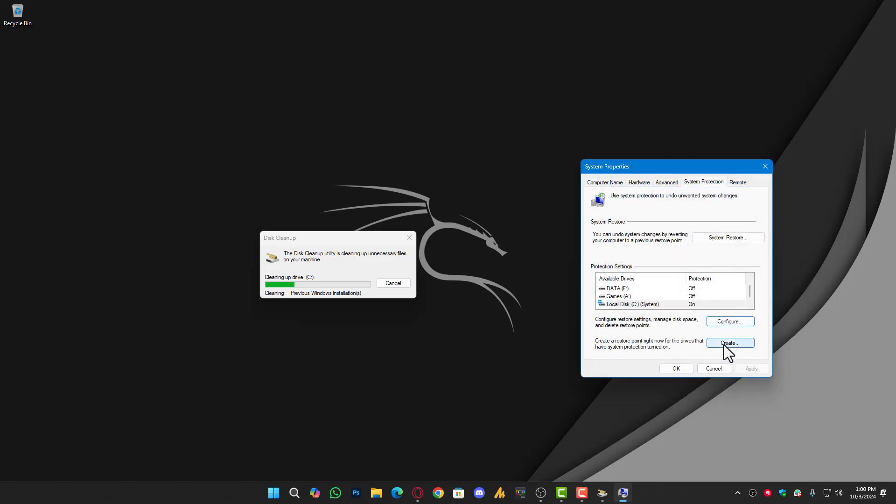
pyautogui.click(730, 343)
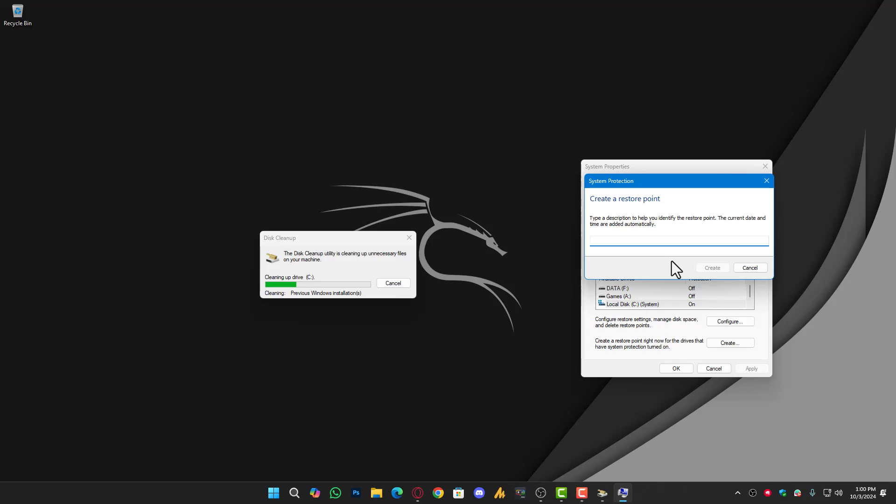
pyautogui.write('Windows 11 24h2')
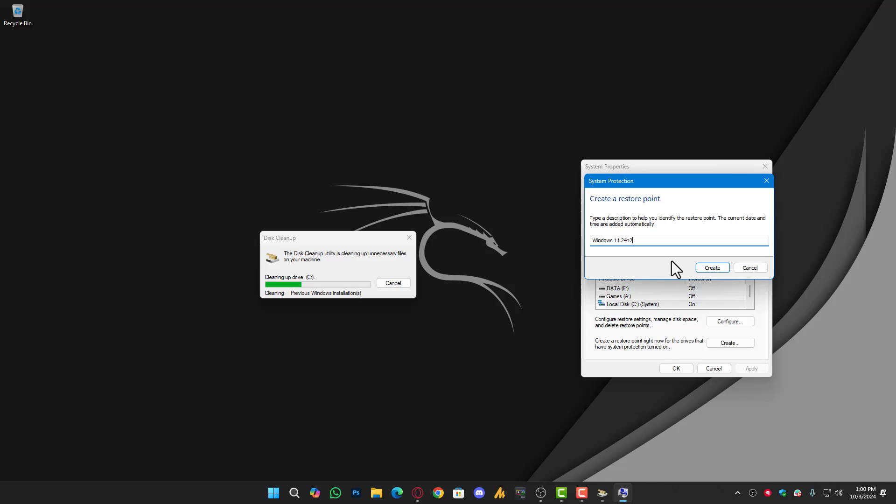
pyautogui.click(711, 268)
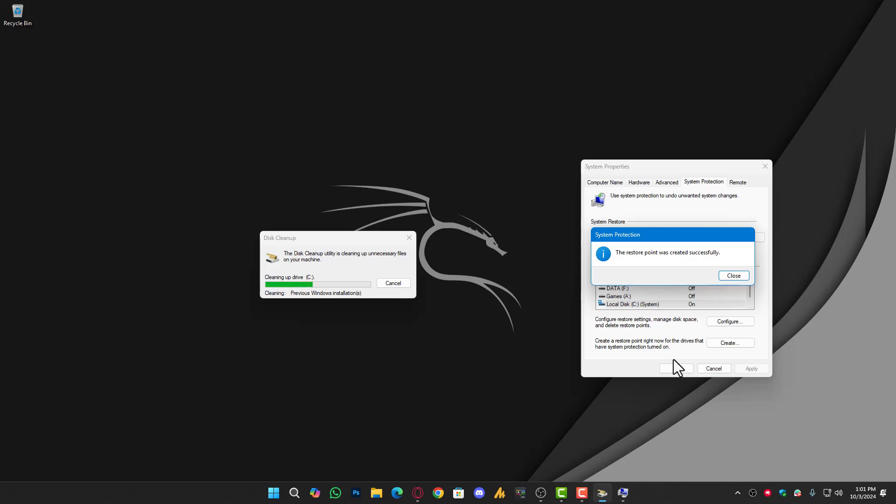
pyautogui.moveTo(680, 368)
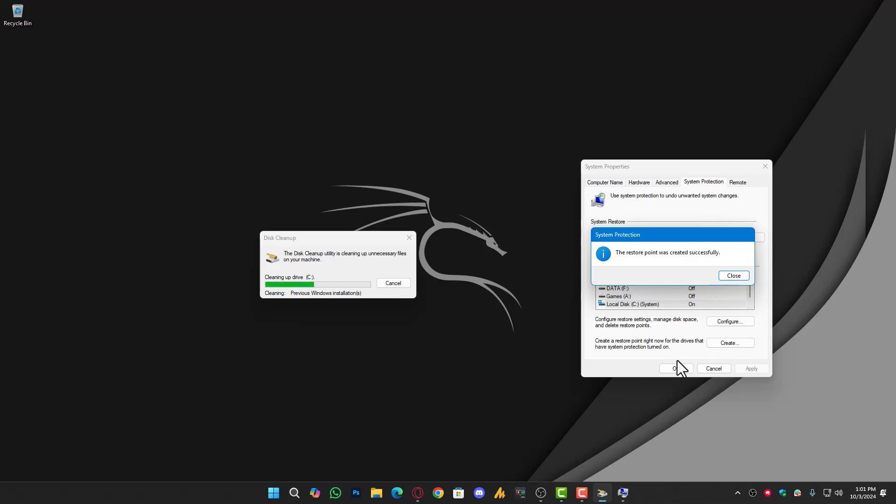
# Dismiss the restore point success message and close System Properties
pyautogui.click(733, 275)
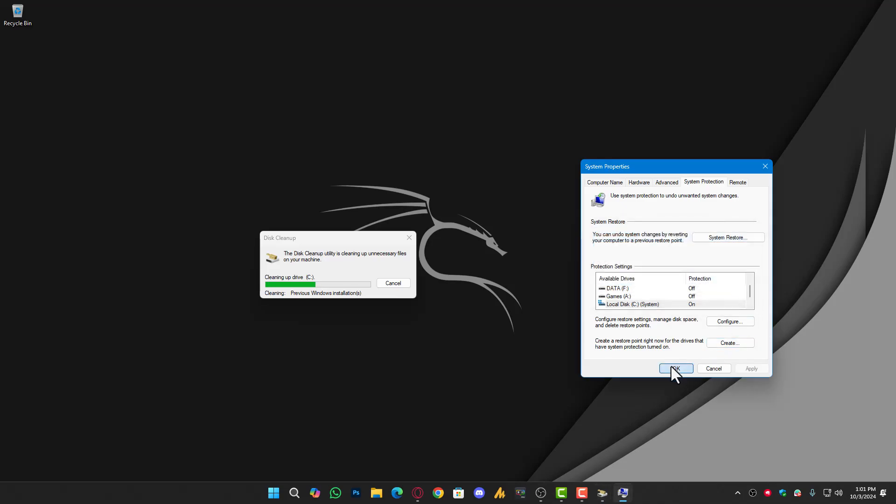
pyautogui.click(675, 369)
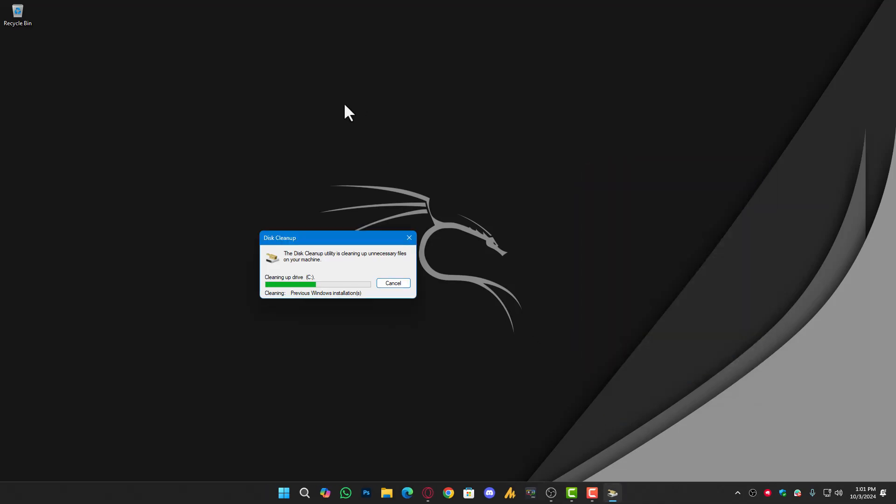
pyautogui.moveTo(348, 93)
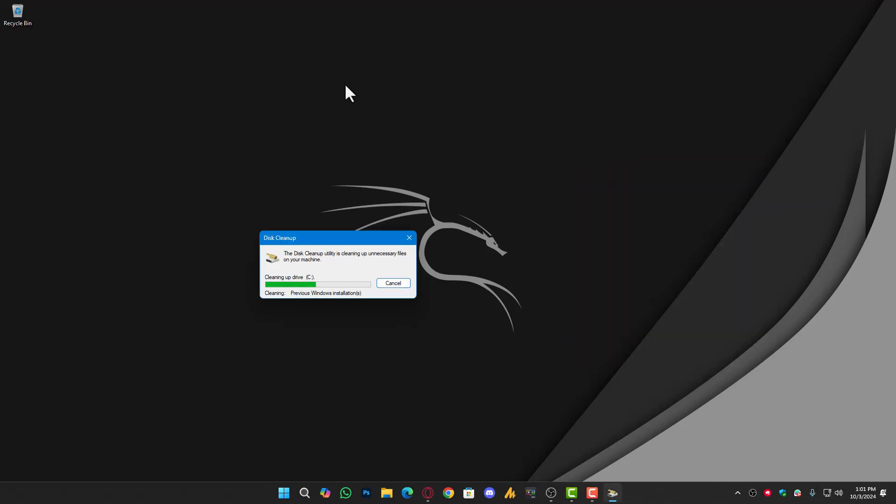